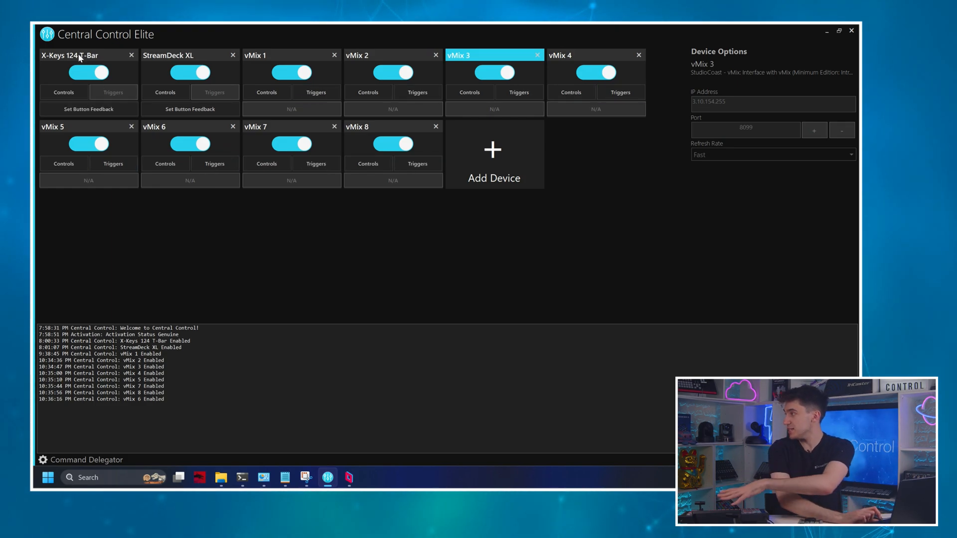
Dismiss the StreamDeck XL feedback settings and load vMix's Main input (5) into Preview.
click(190, 55)
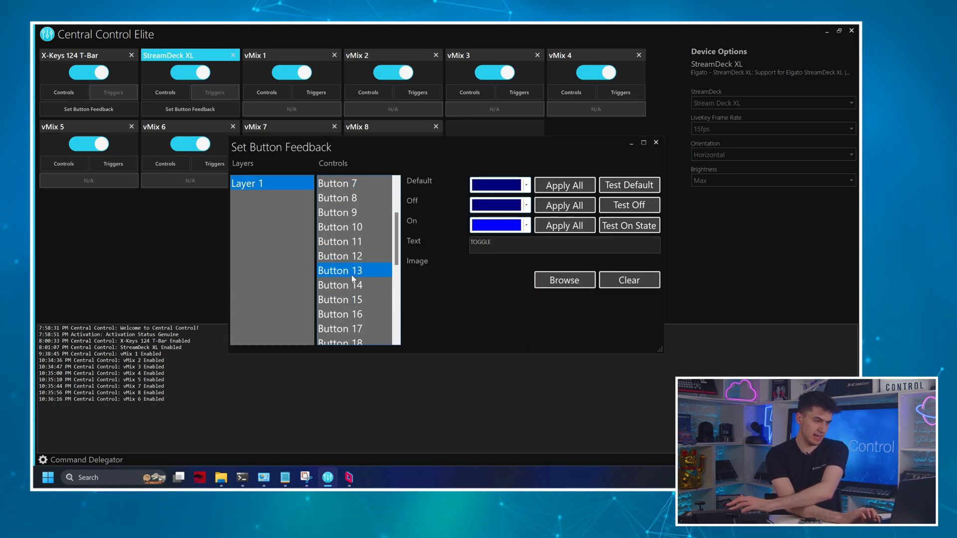
click(655, 142)
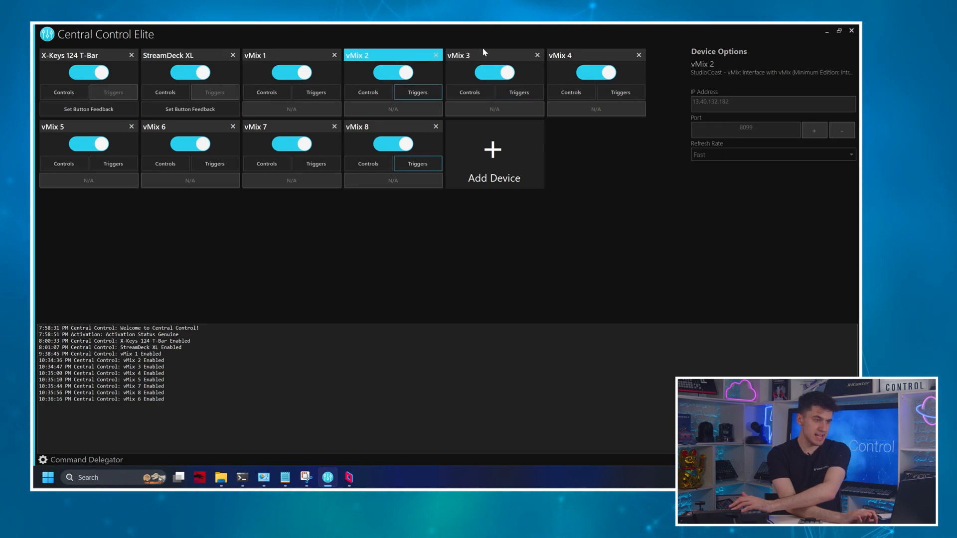
click(482, 55)
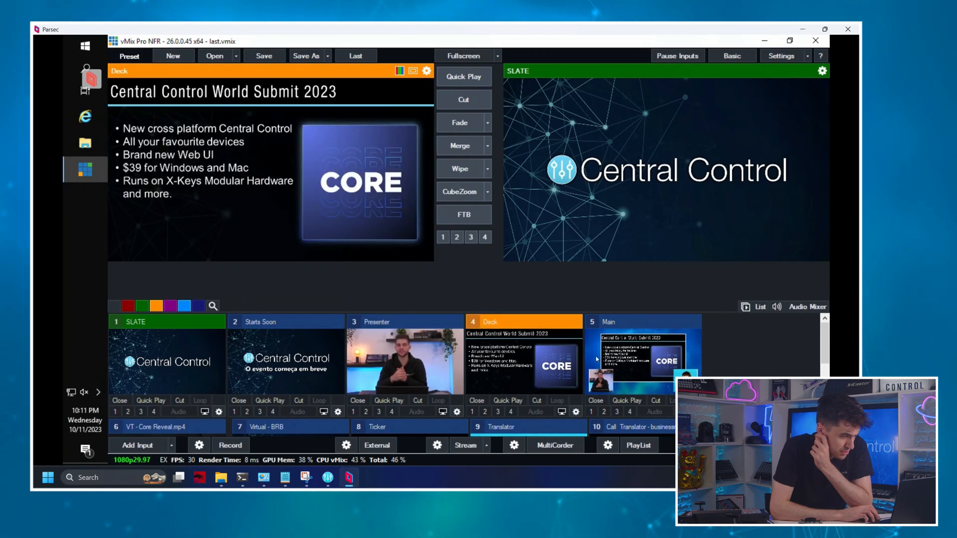
click(642, 322)
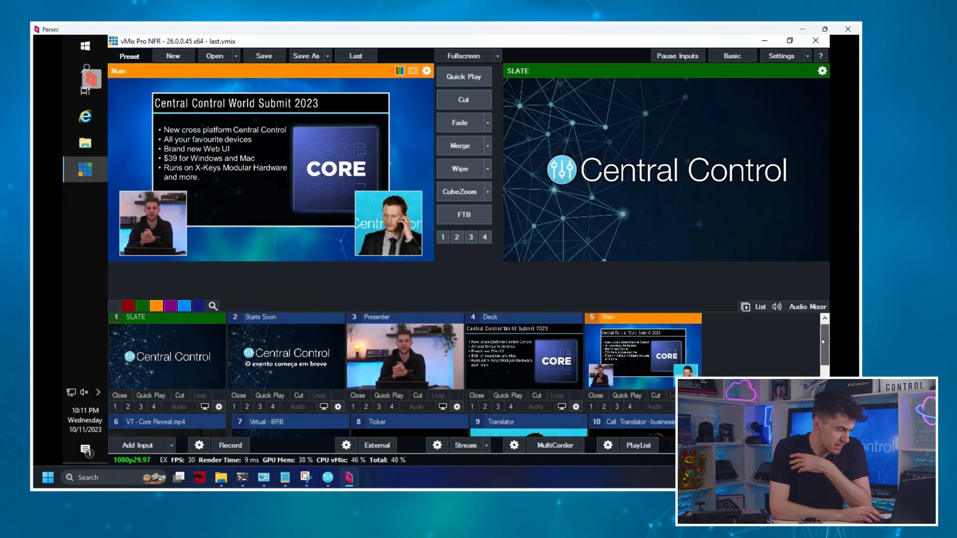
scroll(down, 3)
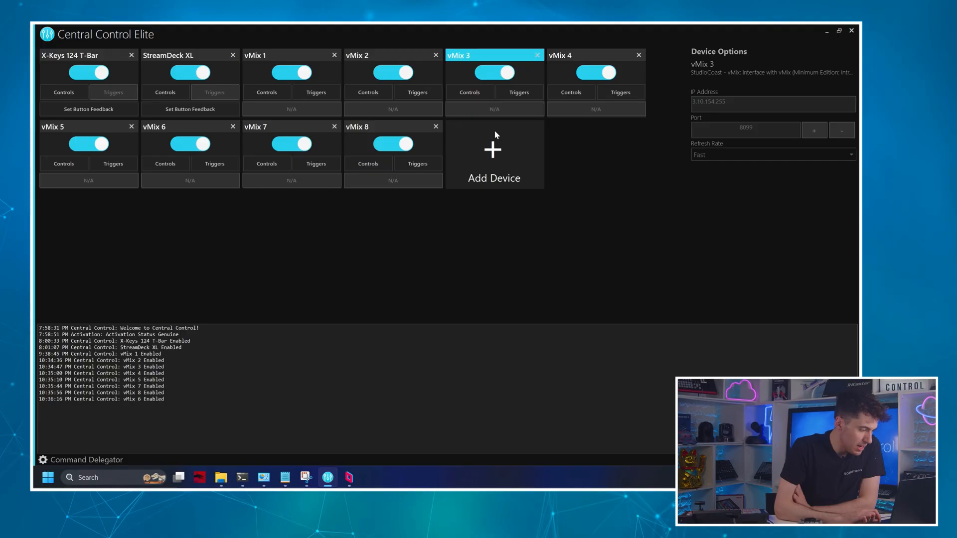
Search the catalogue for 'command' and add Central Control Command Delegator under its default name.
click(113, 163)
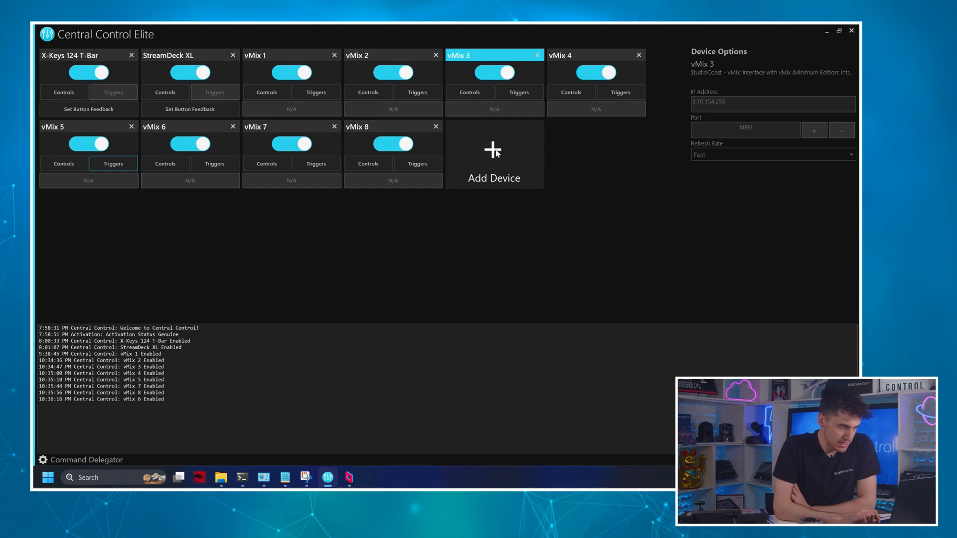
click(494, 152)
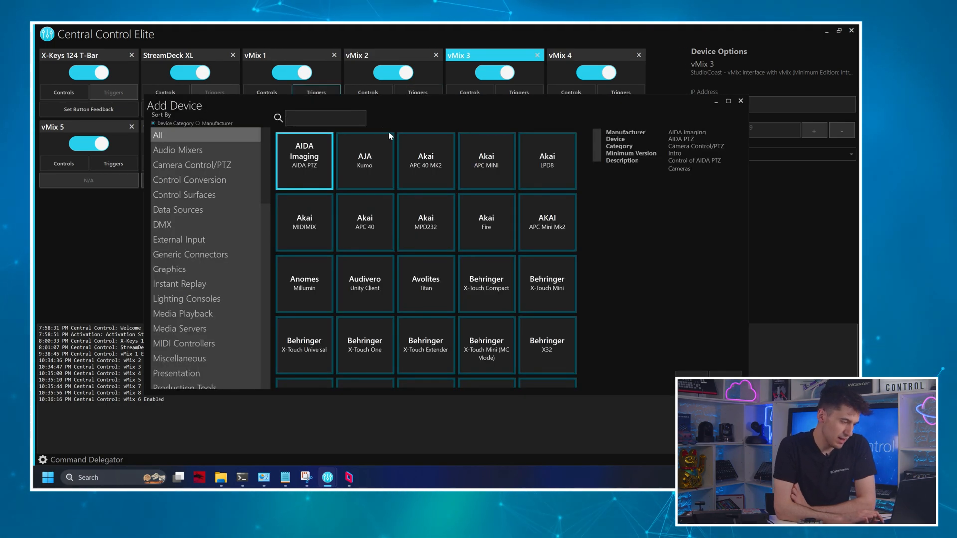
text(command)
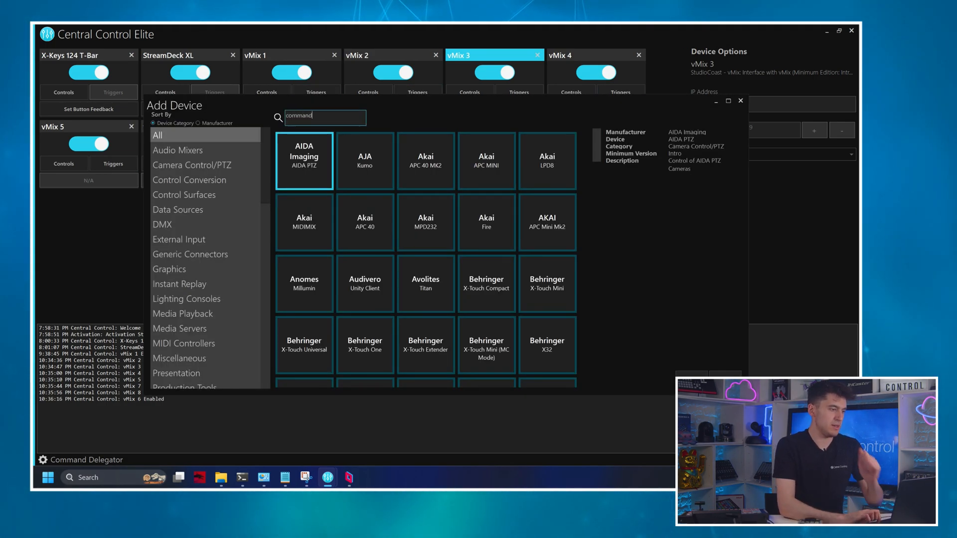
text(command)
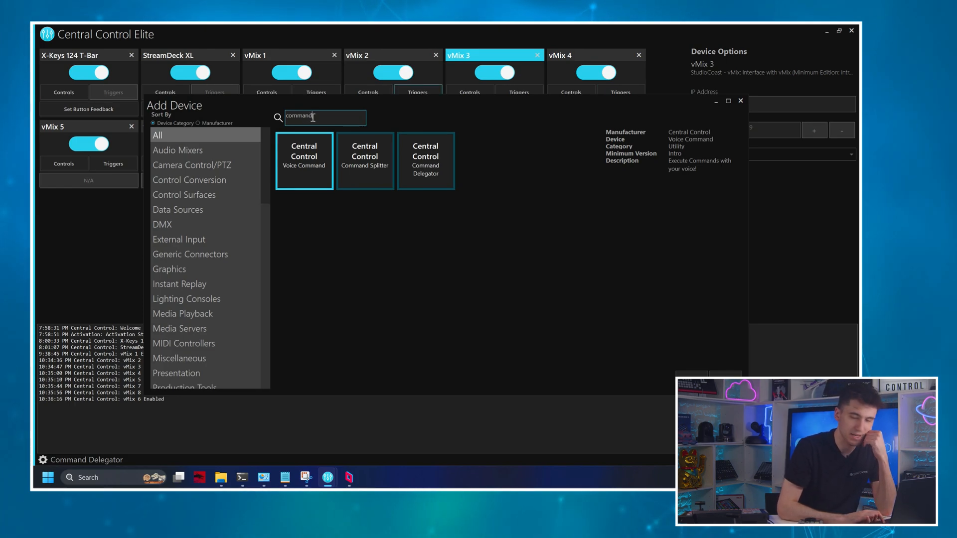
mouse_move(397, 156)
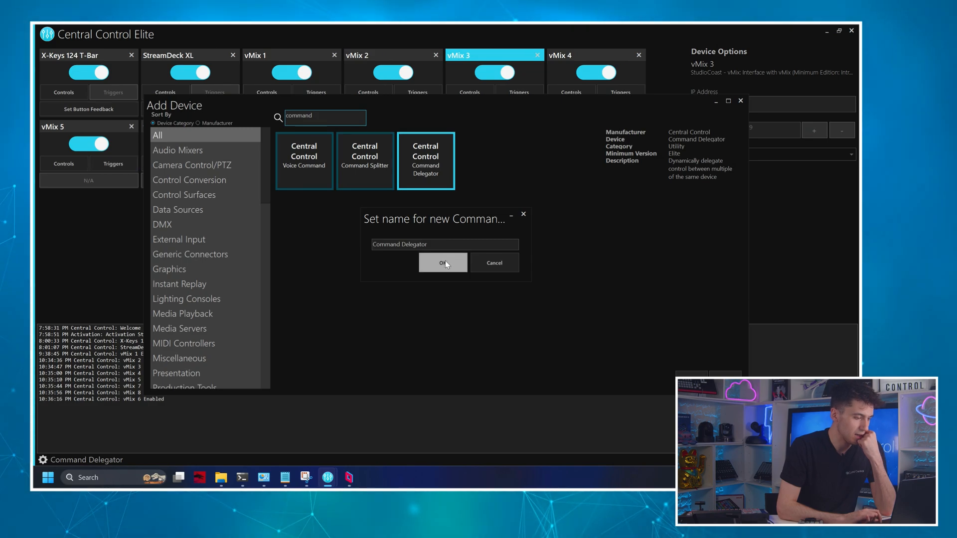
click(443, 263)
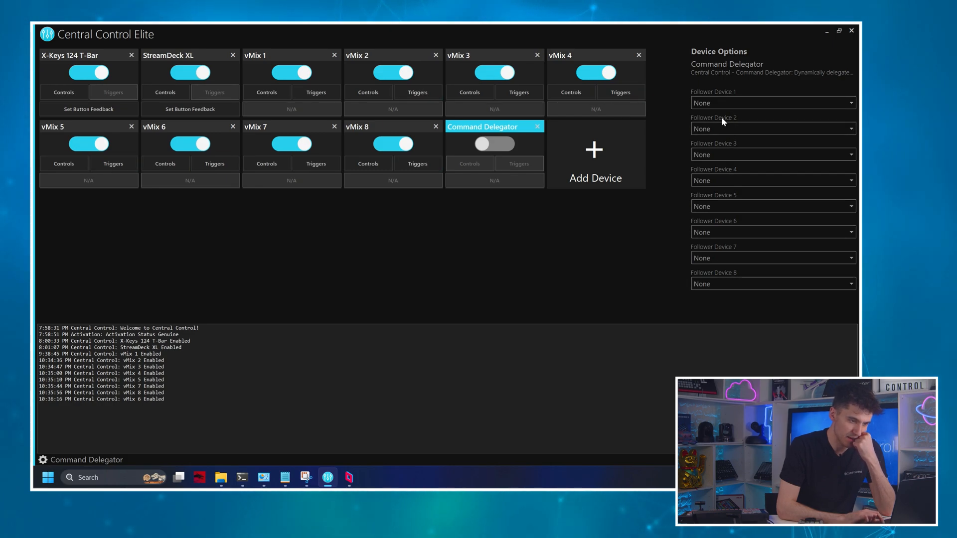
Set Follower Devices 1–8 to vMix 1–vMix 8 and enable the Command Delegator.
click(849, 129)
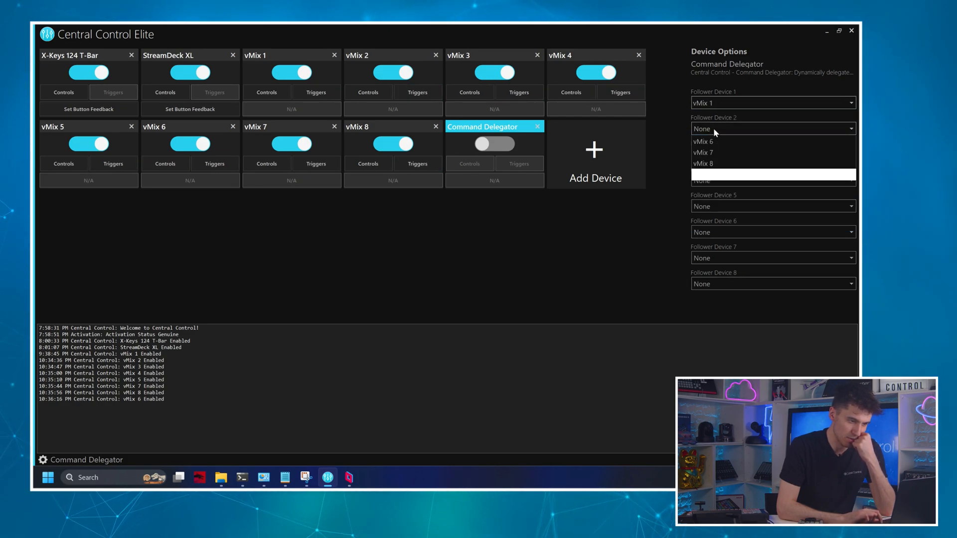
click(773, 154)
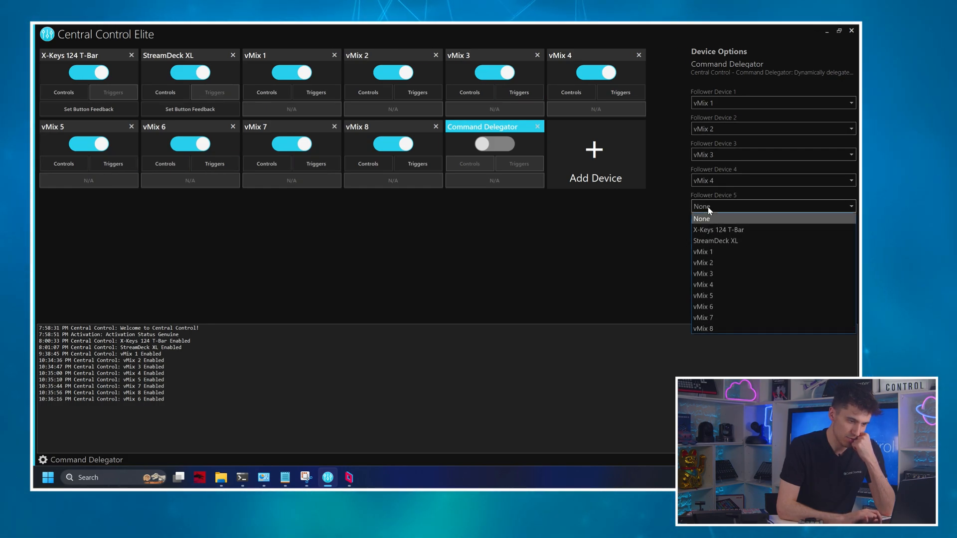
click(702, 296)
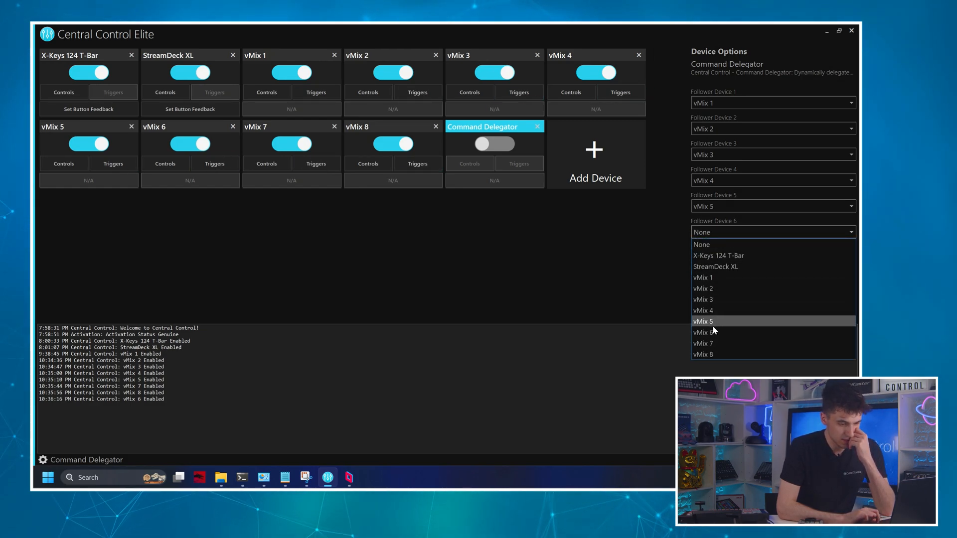
click(703, 332)
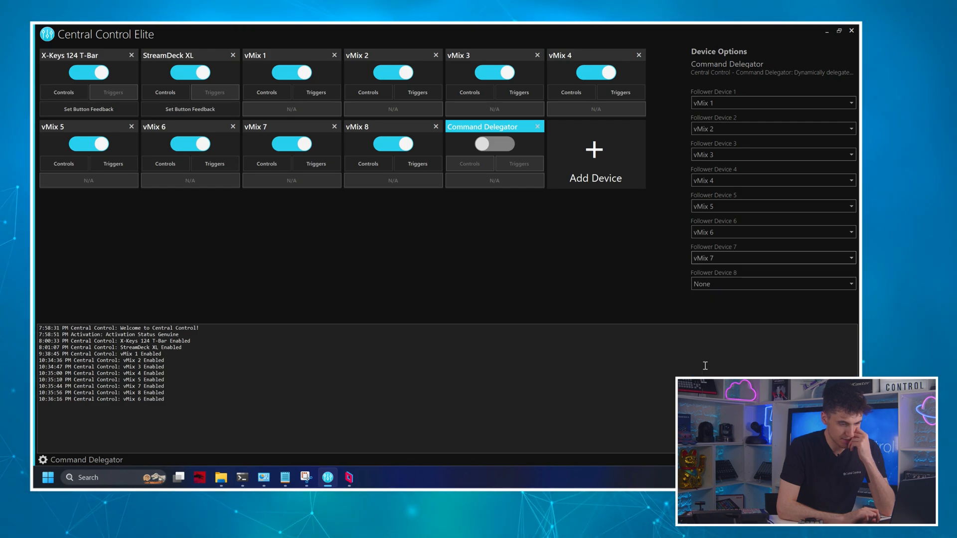
click(771, 284)
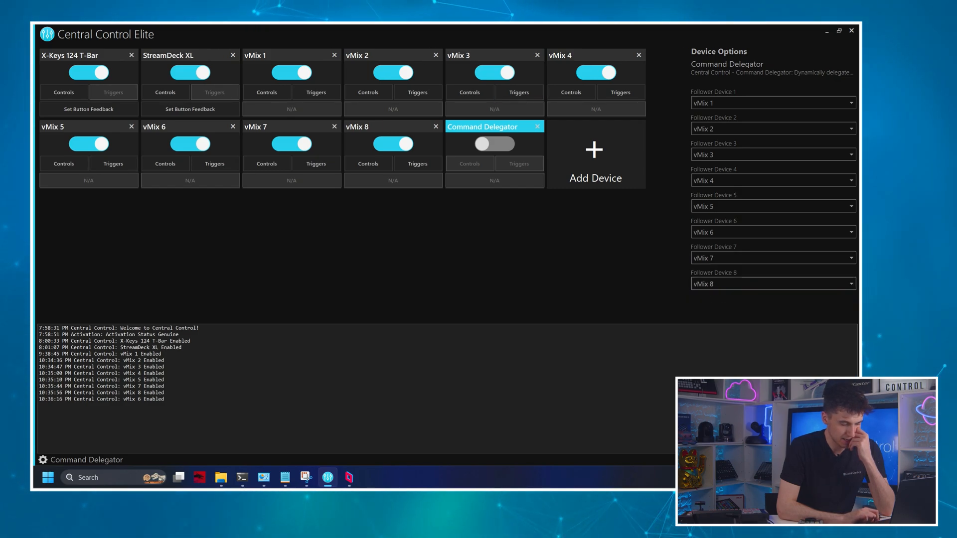
click(494, 144)
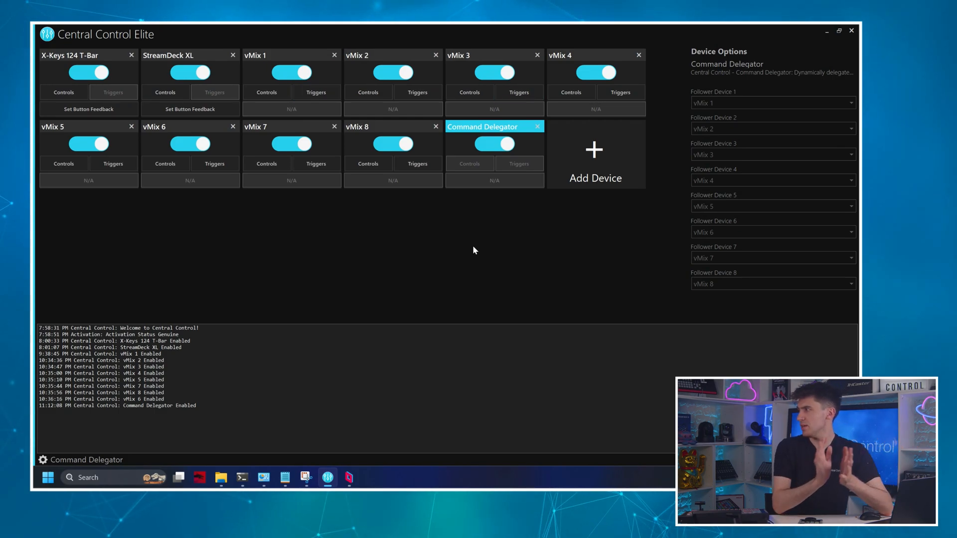
Open the Control Mapping window for the X-Keys 124 T-Bar.
click(417, 164)
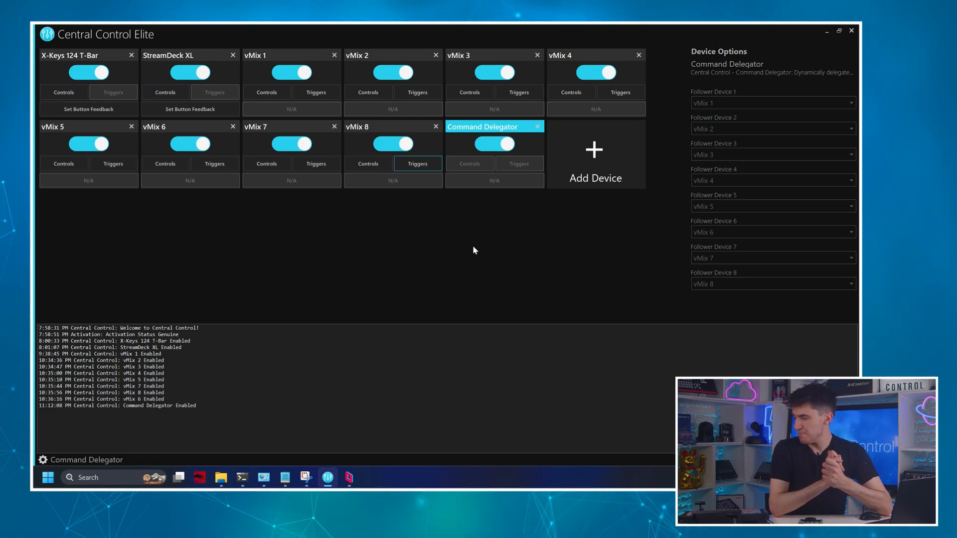
click(113, 164)
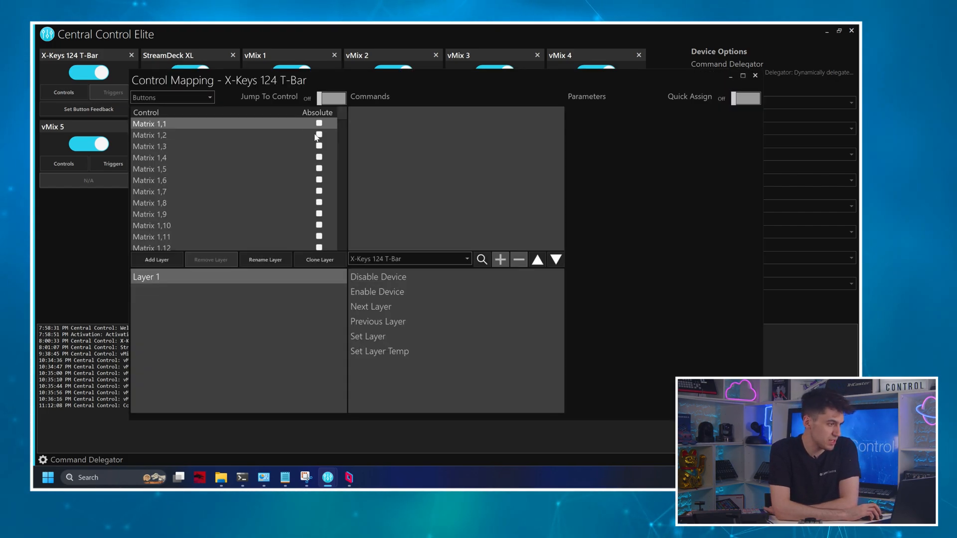
Enable jump-to-pressed-control, list the Command Delegator's commands, and filter them by 'mix'.
click(332, 98)
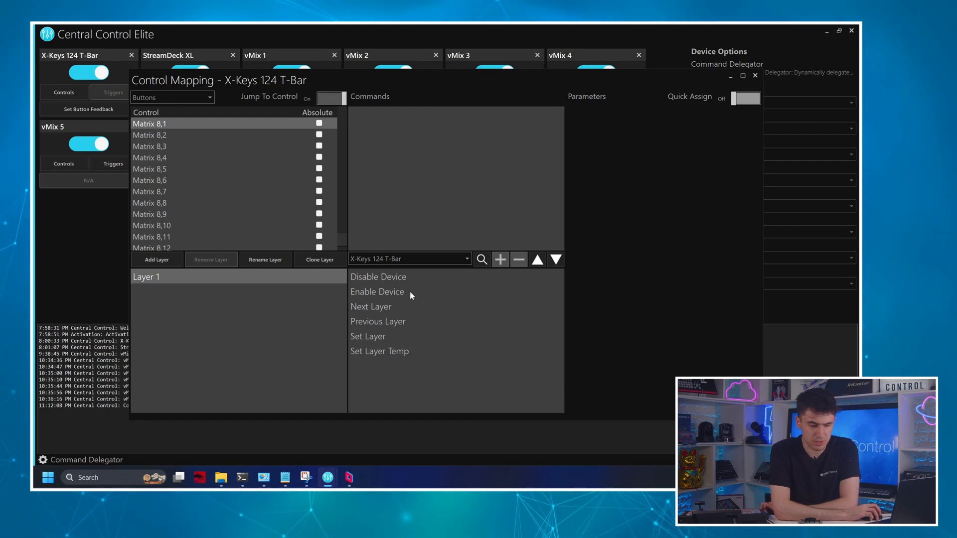
mouse_move(411, 262)
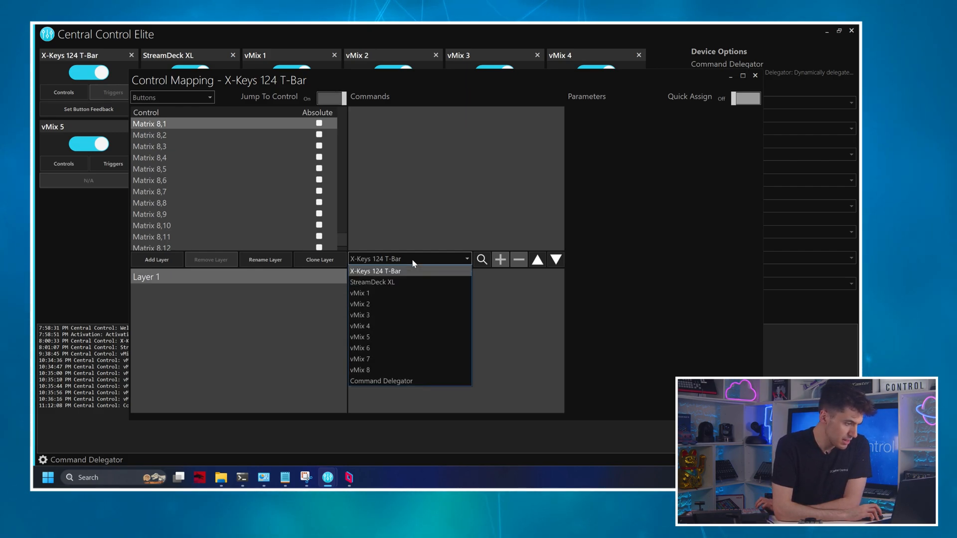
click(360, 293)
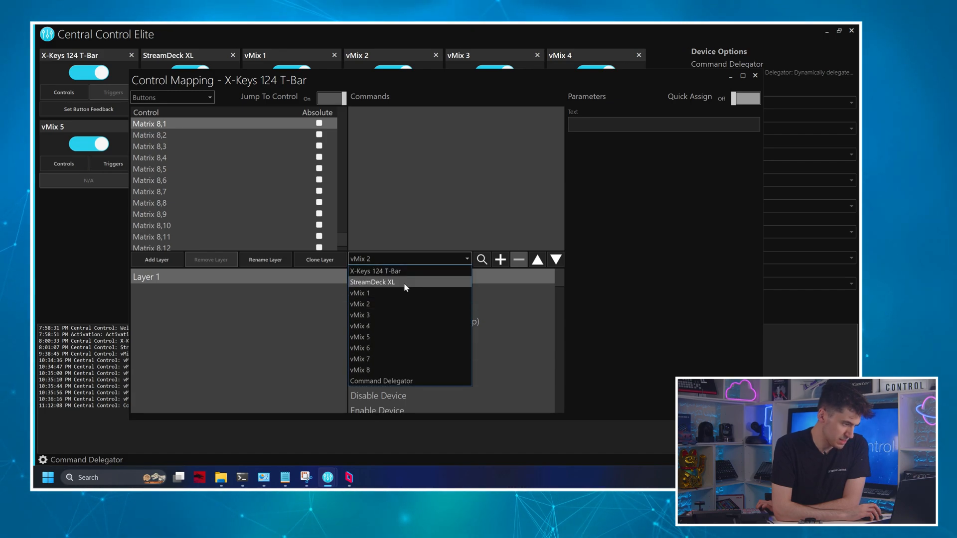
click(381, 381)
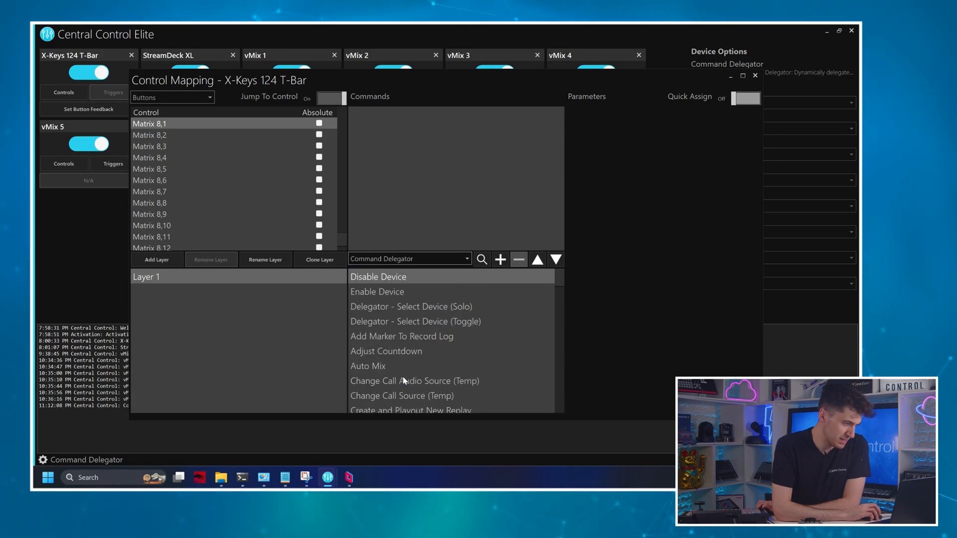
mouse_move(522, 329)
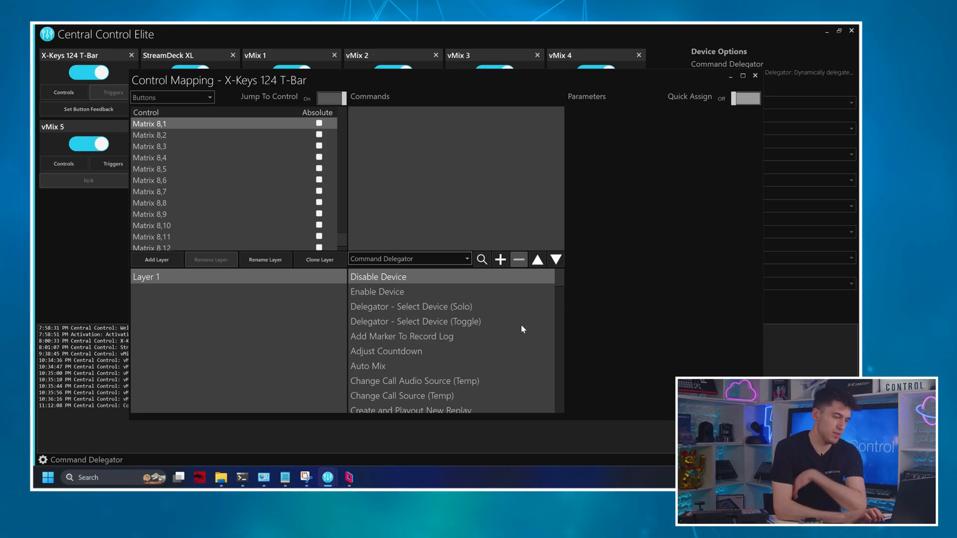
scroll(down, 3)
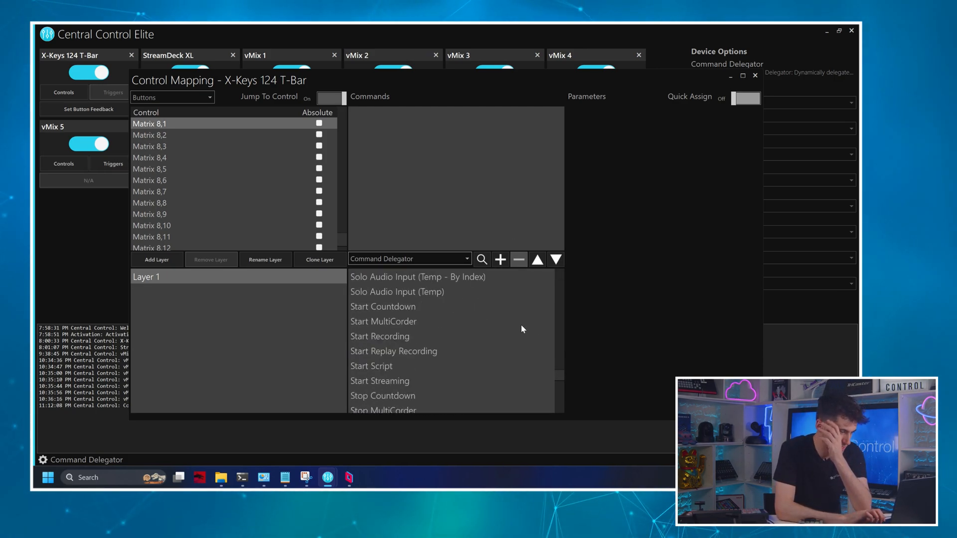
scroll(up, 3)
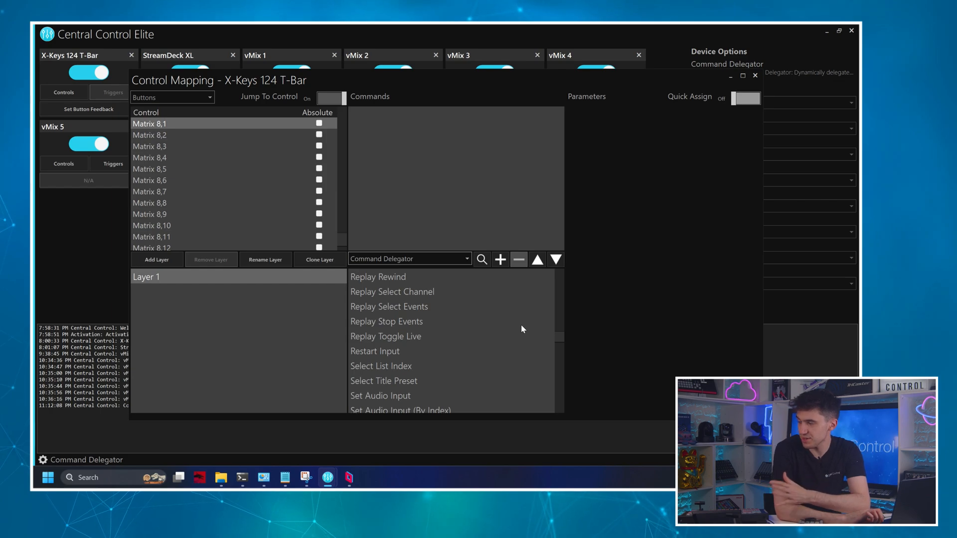
scroll(down, 3)
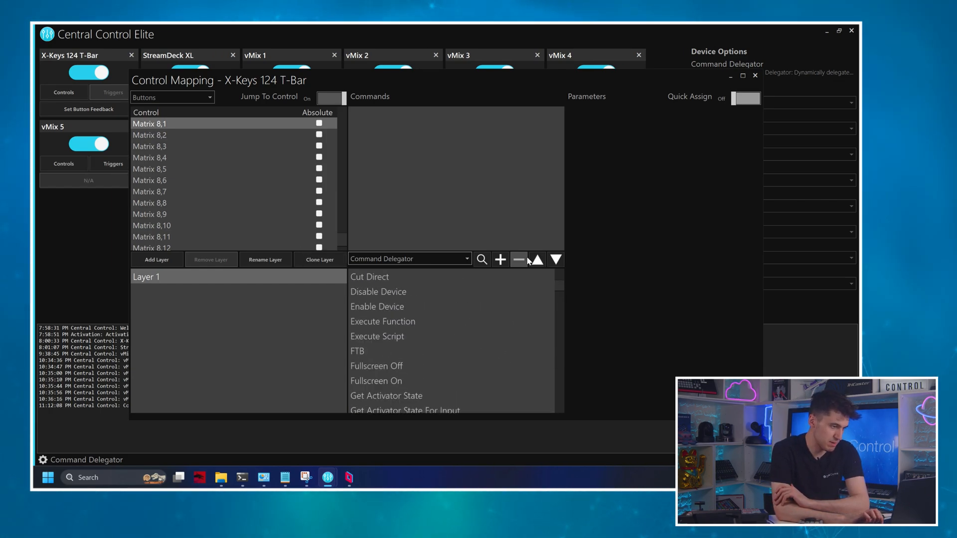
mouse_move(481, 259)
text(set)
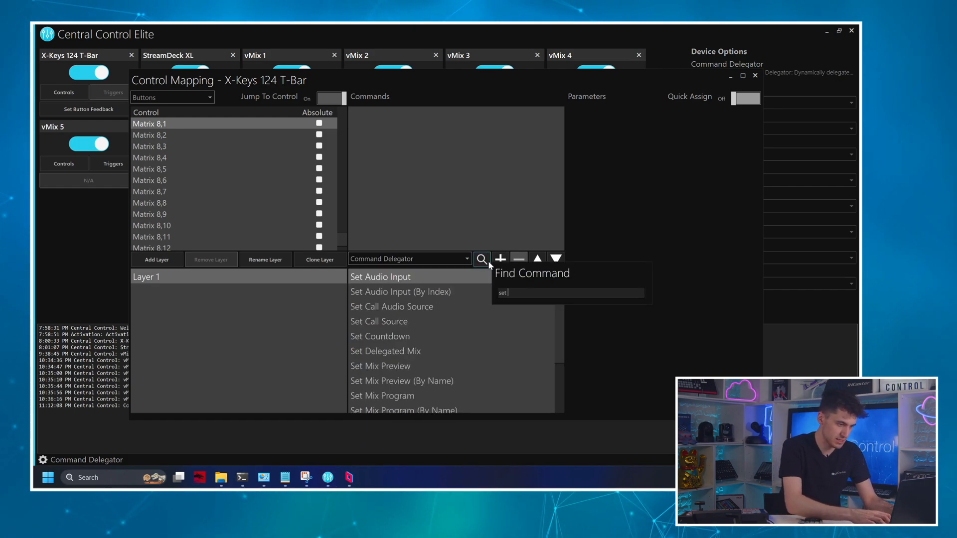
text(mix)
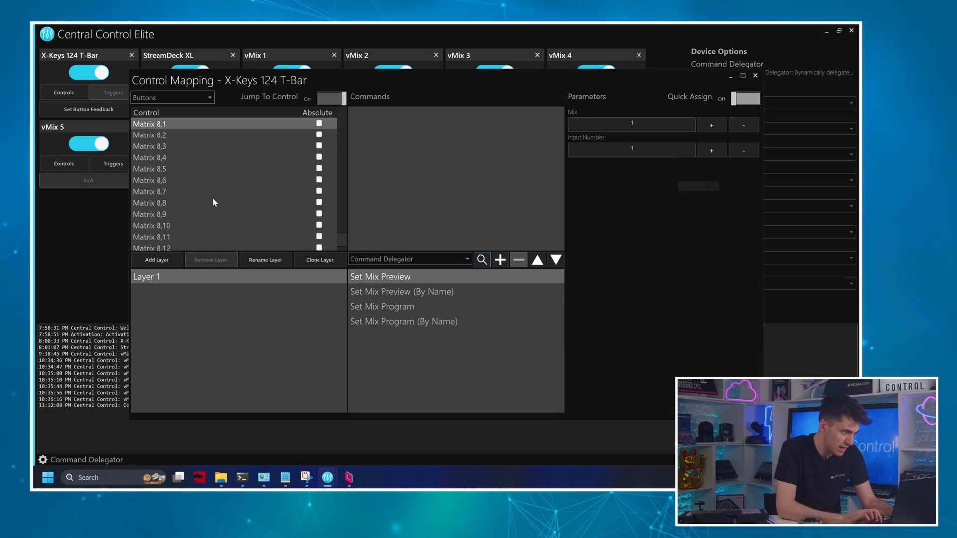
scroll(down, 3)
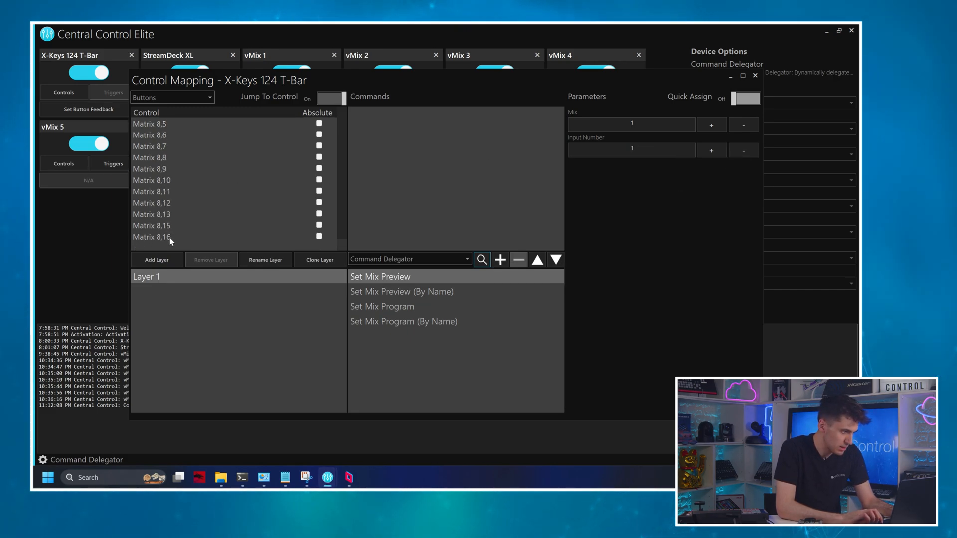
mouse_move(178, 229)
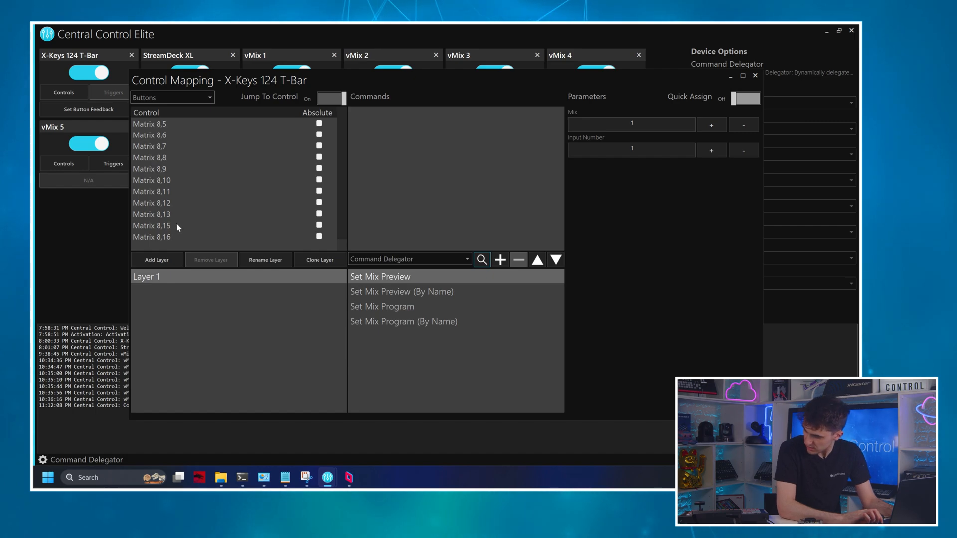
Copy Matrix 8,12's commands, adjust Set Mix Program's input number, and paste onto another control.
click(152, 203)
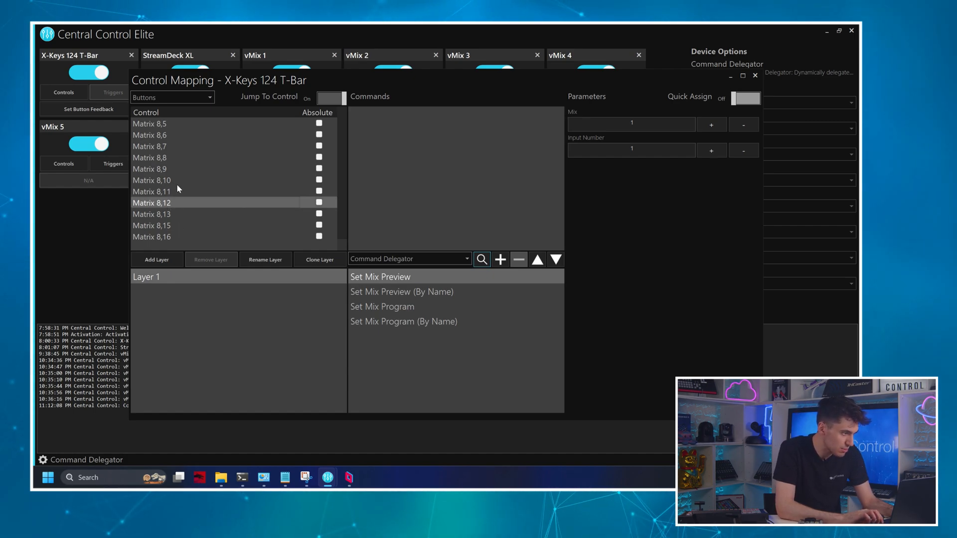
scroll(up, 3)
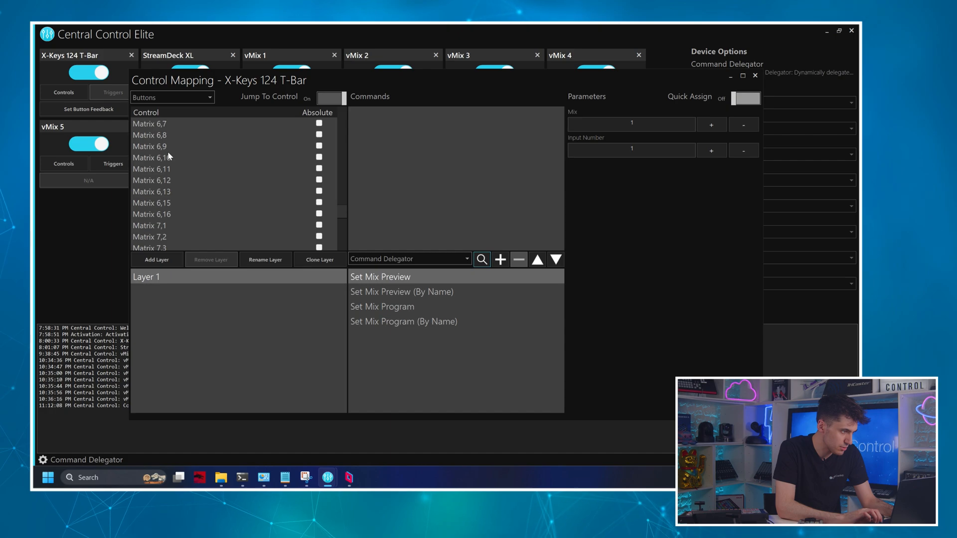
scroll(down, 3)
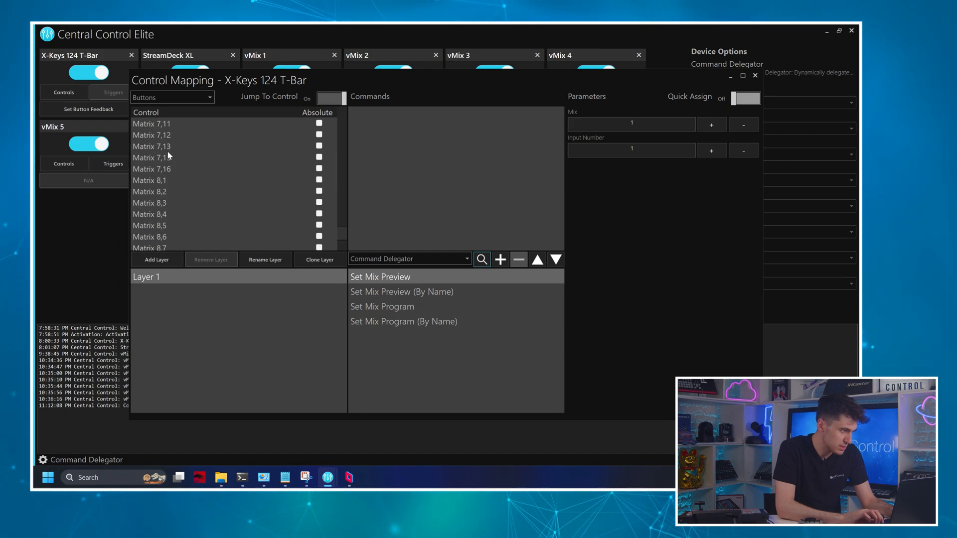
scroll(down, 3)
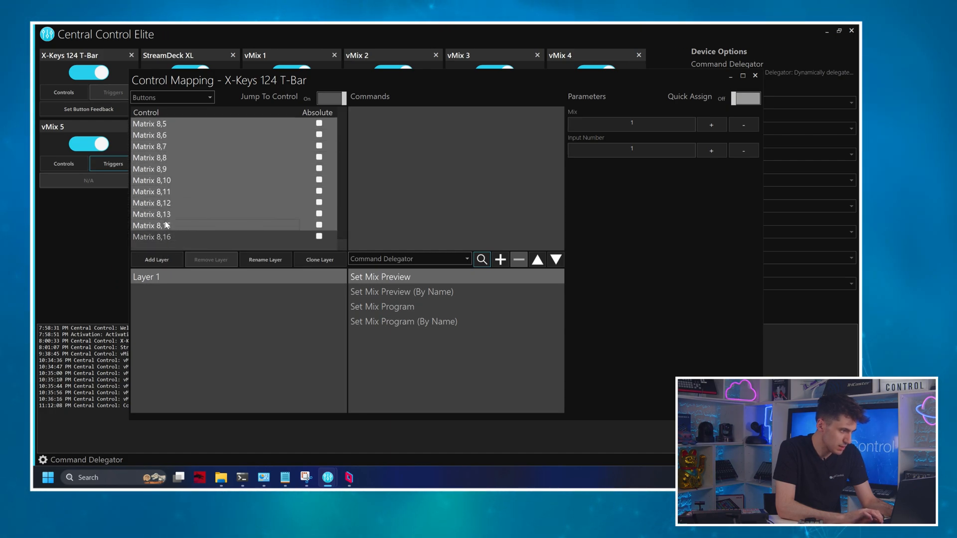
right_click(165, 225)
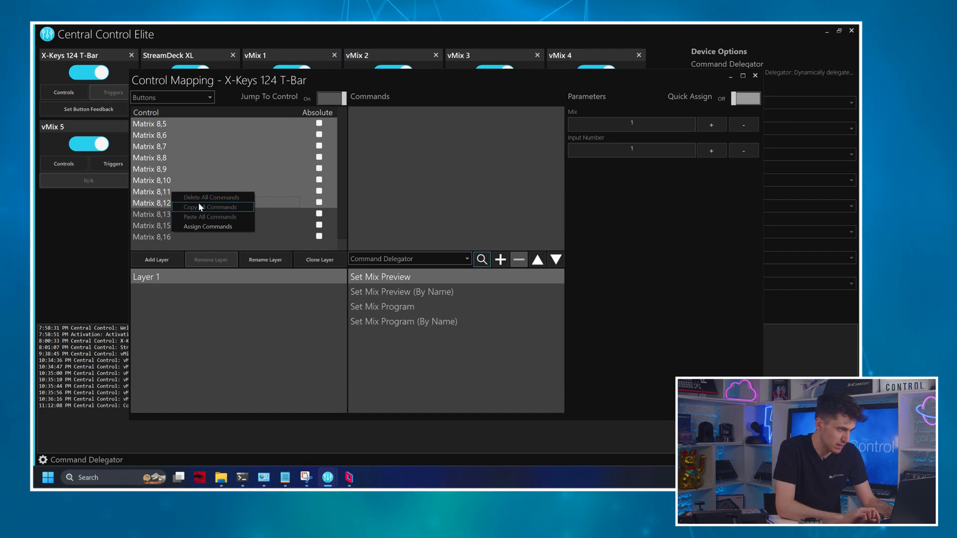
click(207, 226)
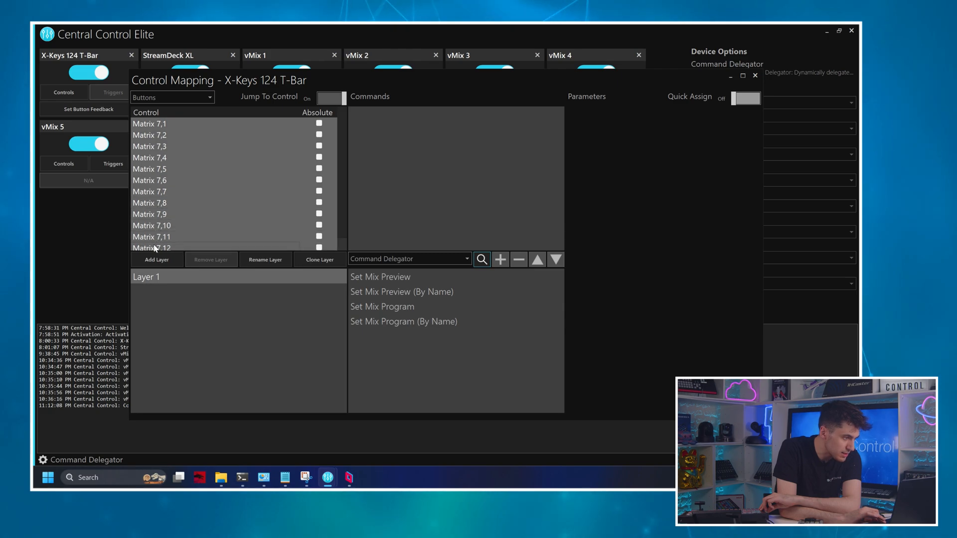
click(383, 307)
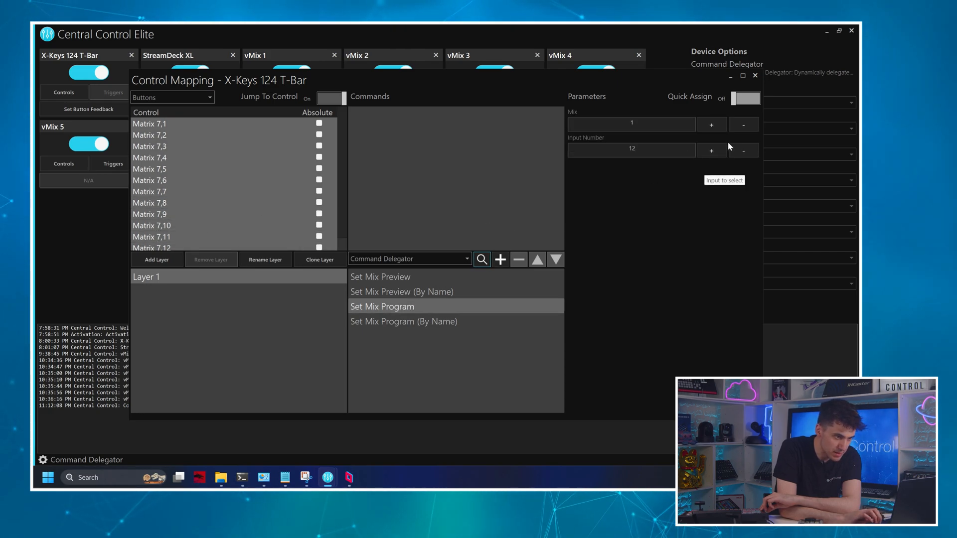
click(743, 150)
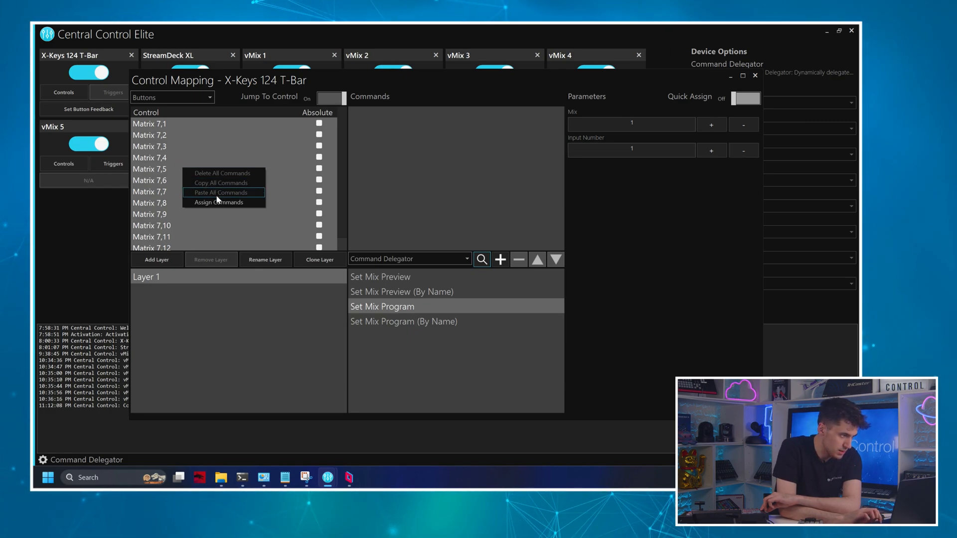
click(218, 202)
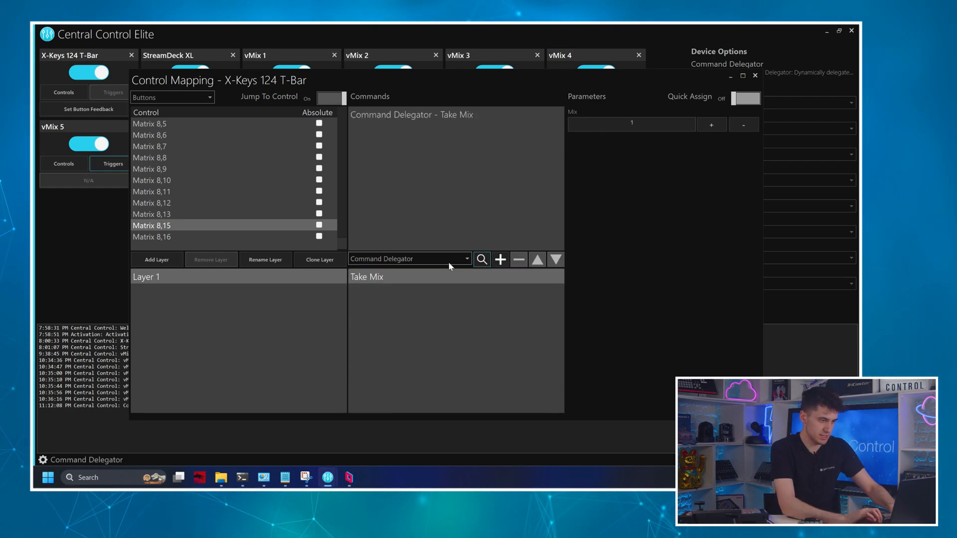
mouse_move(274, 219)
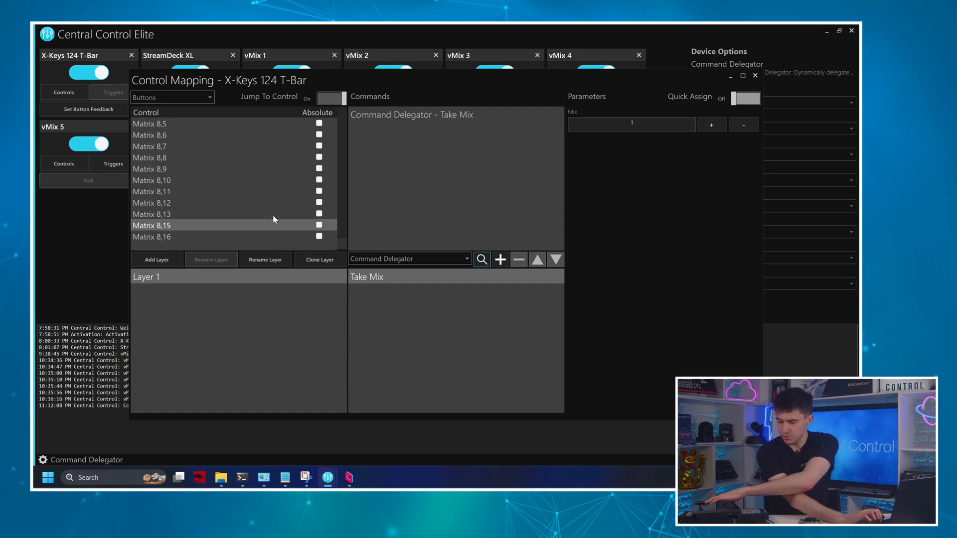
Search Find Command for 'auto mix' and add the Auto Mix command.
scroll(up, 3)
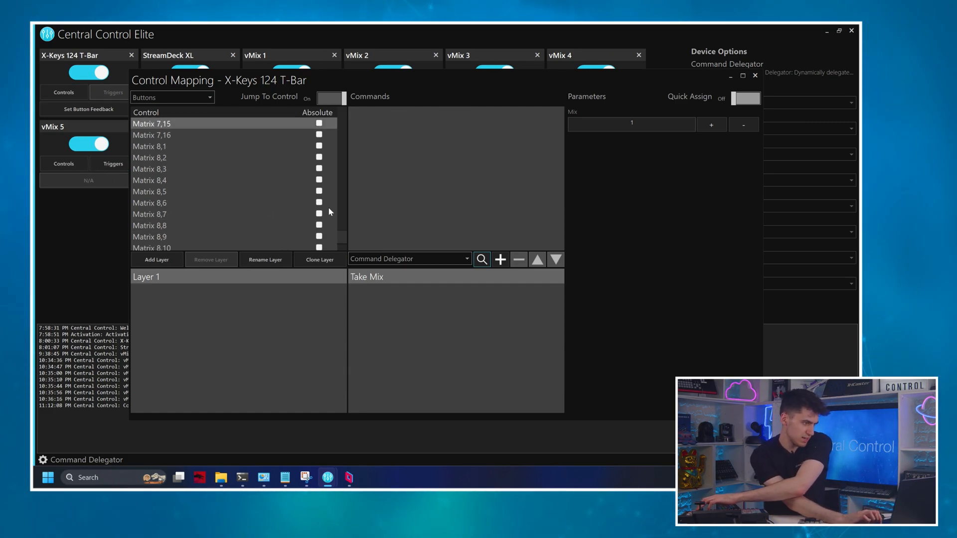
click(482, 258)
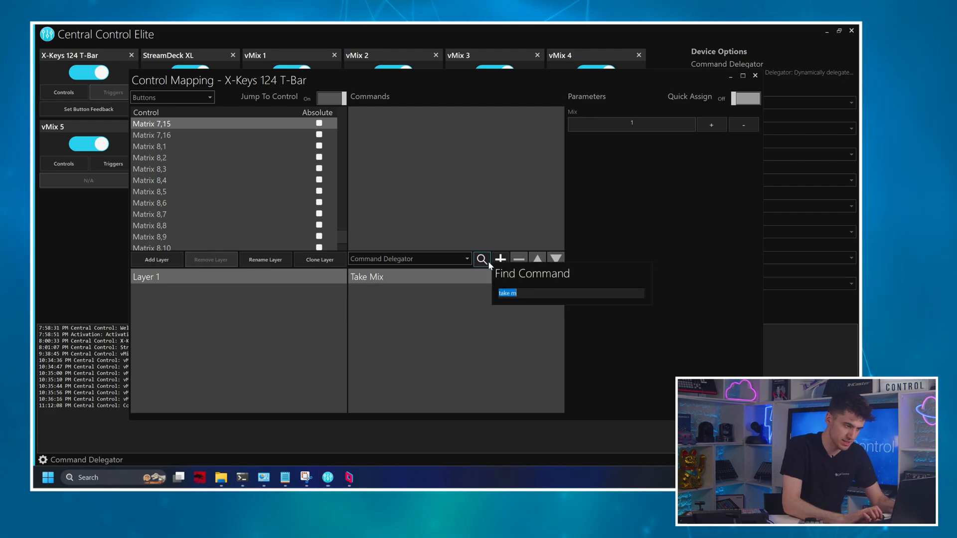
text(auto mix)
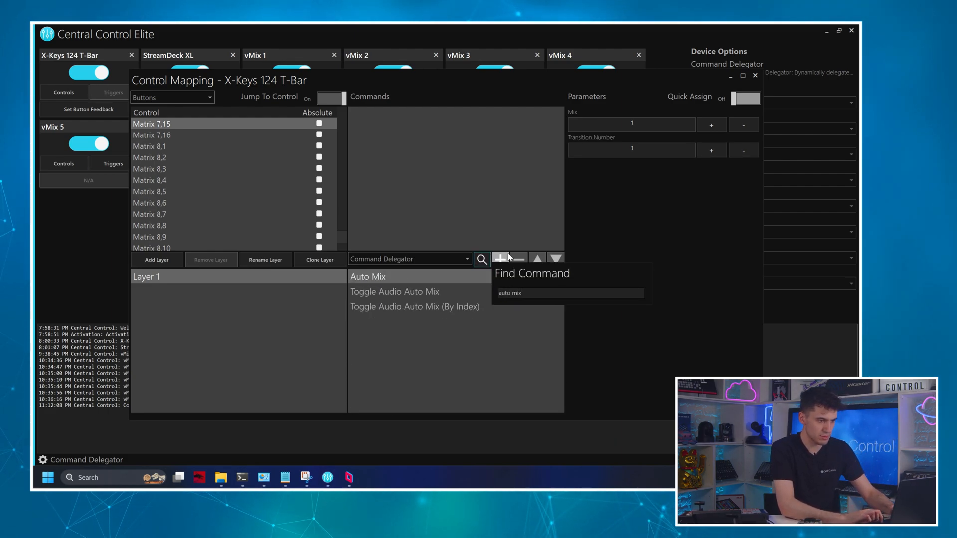
click(368, 276)
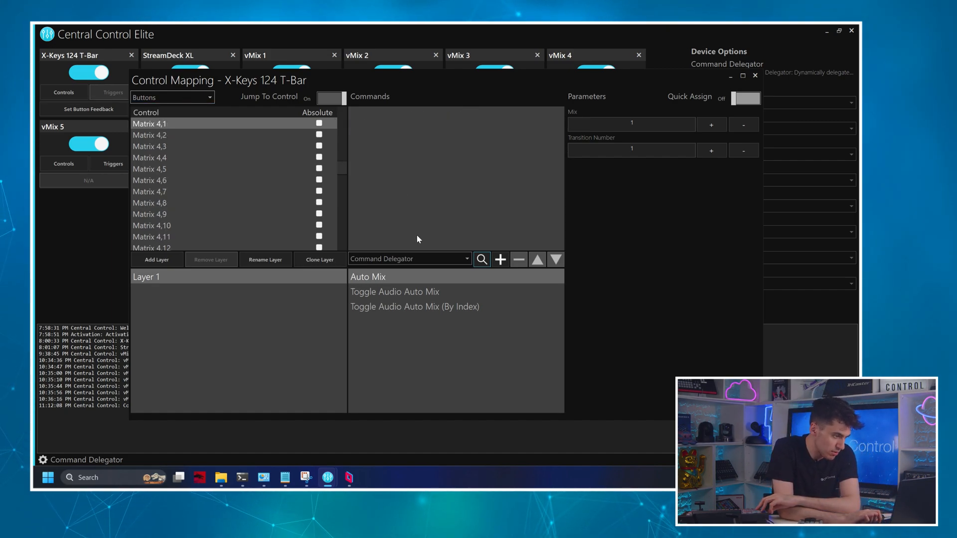
mouse_move(414, 262)
text(set over)
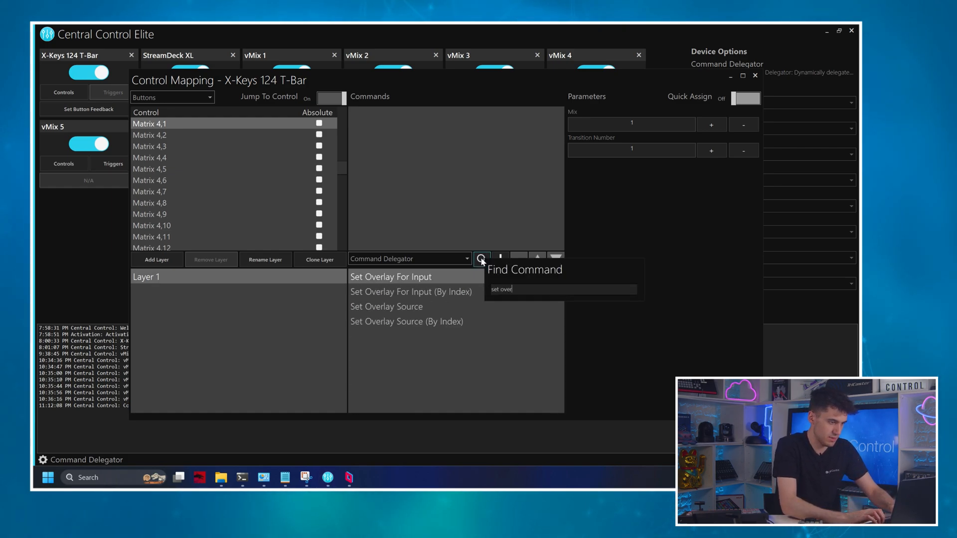
Select Set Overlay Source from the results, then close the X-Keys Control Mapping window.
click(386, 306)
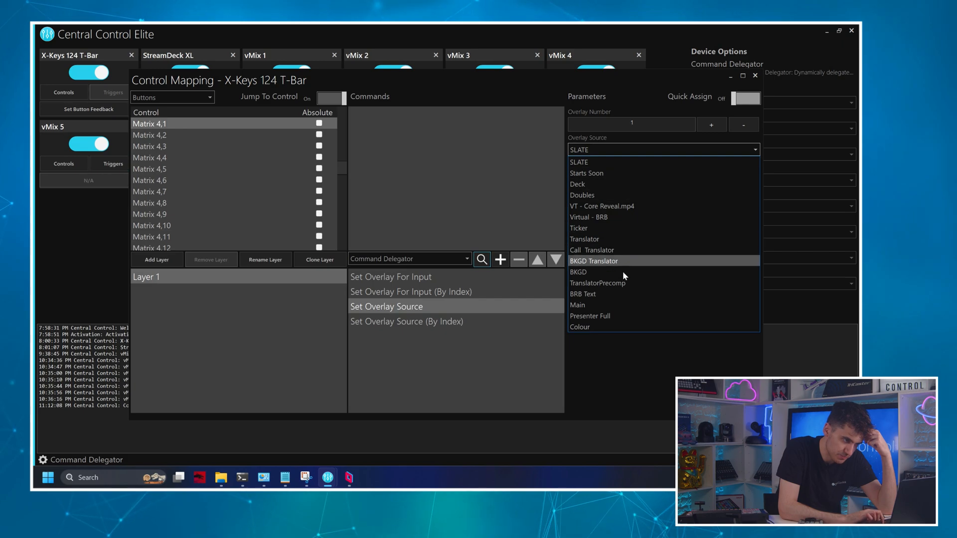
mouse_move(641, 228)
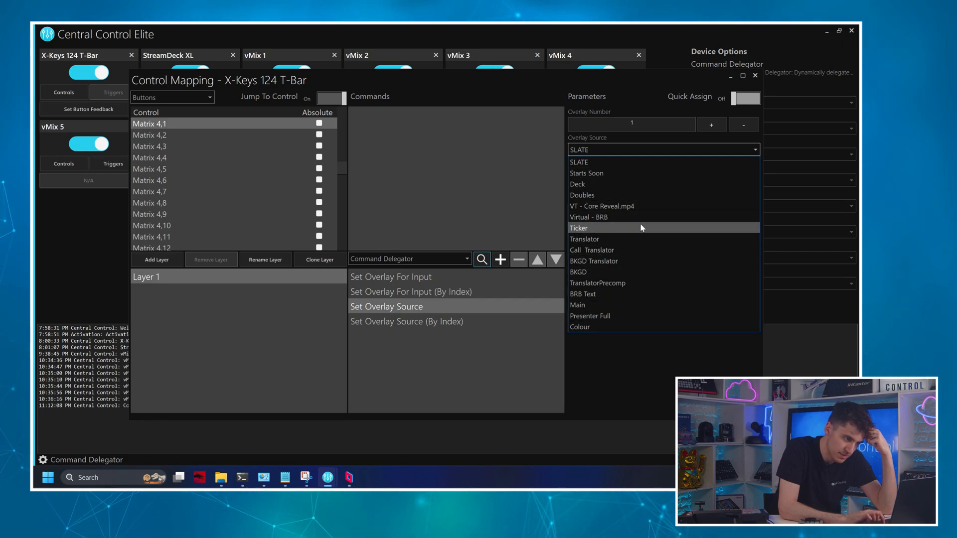
mouse_move(642, 185)
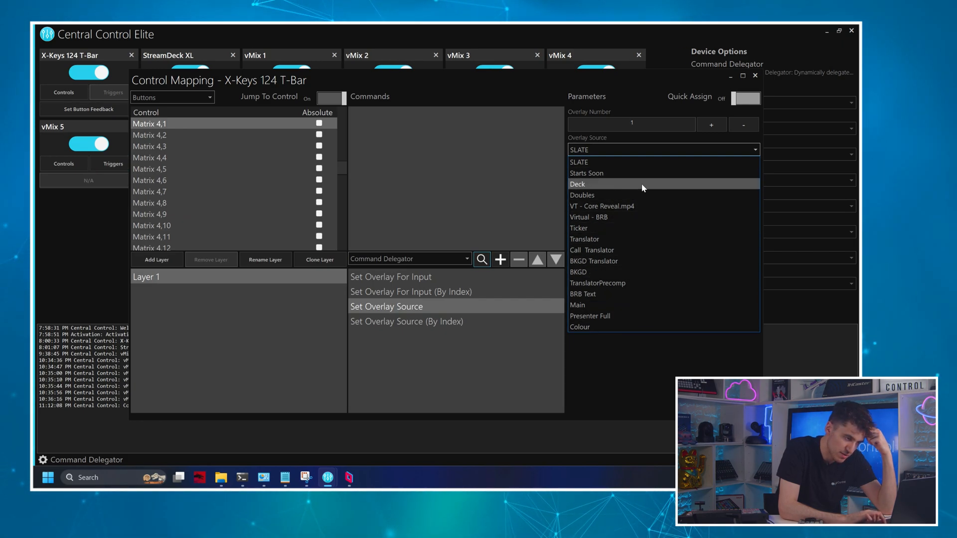
mouse_move(641, 196)
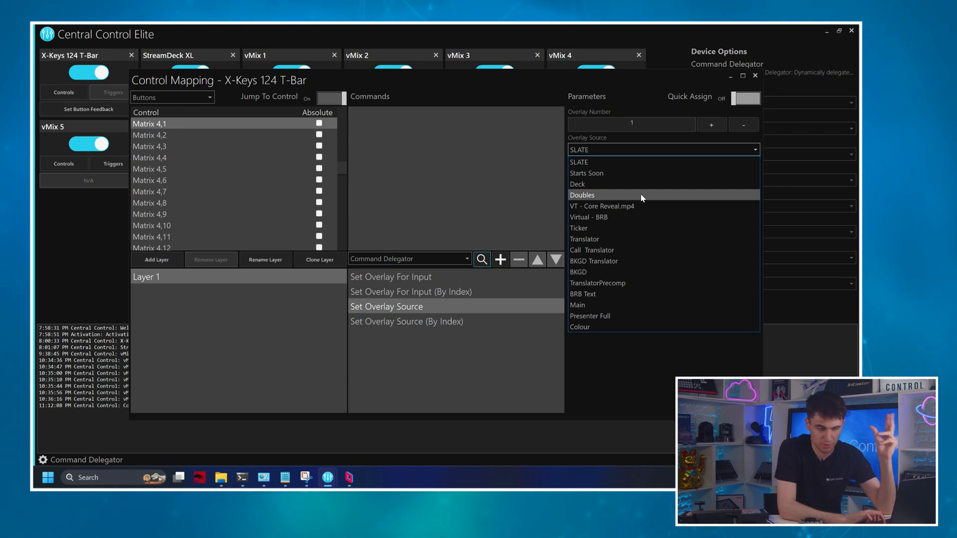
mouse_move(609, 177)
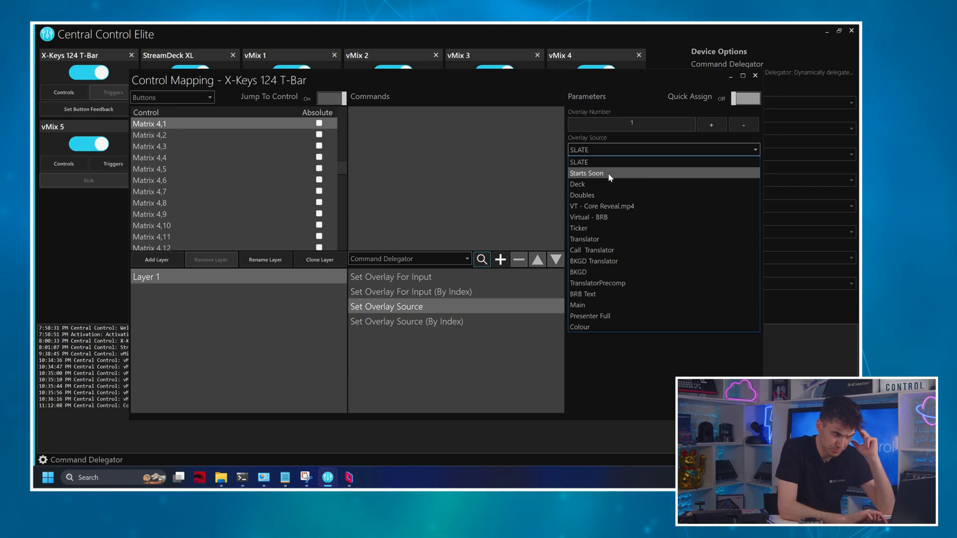
mouse_move(609, 184)
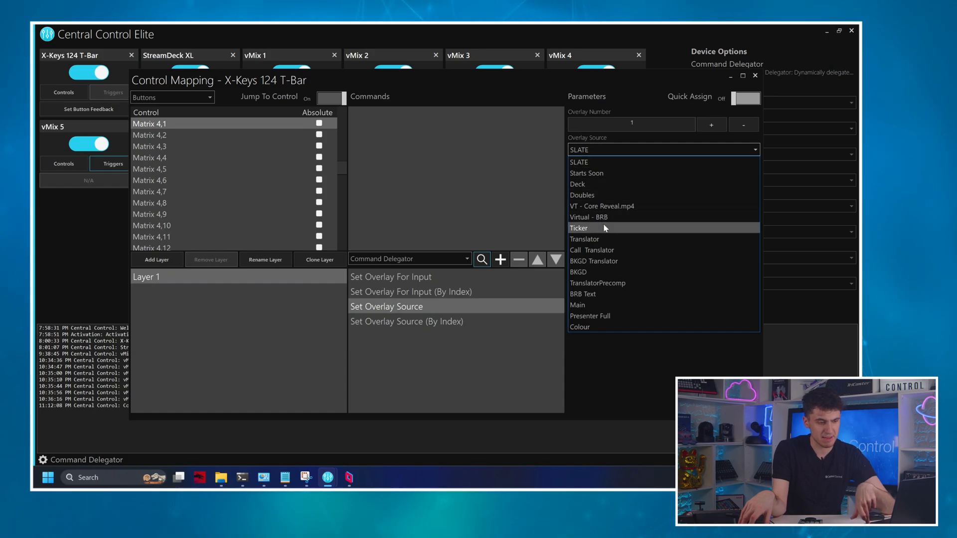
click(756, 75)
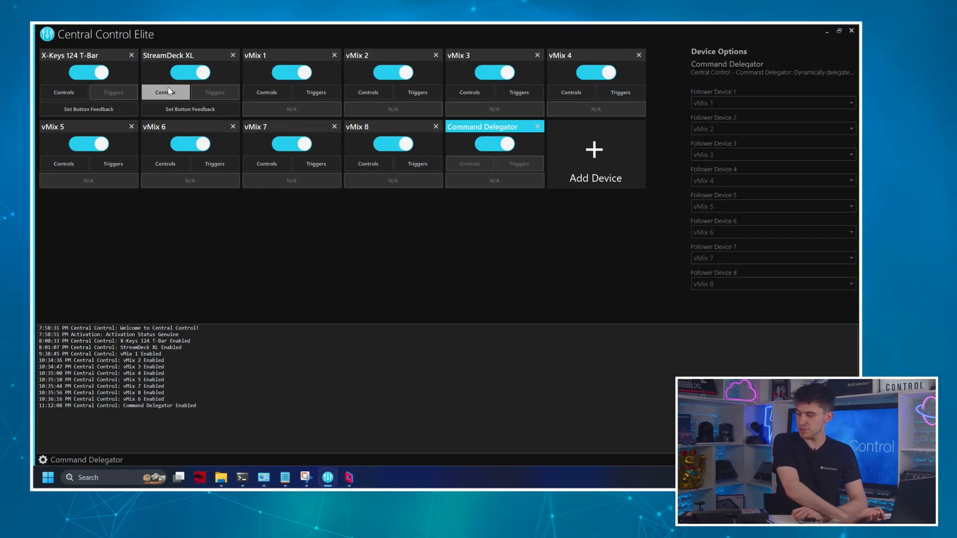
In the StreamDeck XL mapping, choose the Command Delegator's Select Device (Solo) command.
click(164, 92)
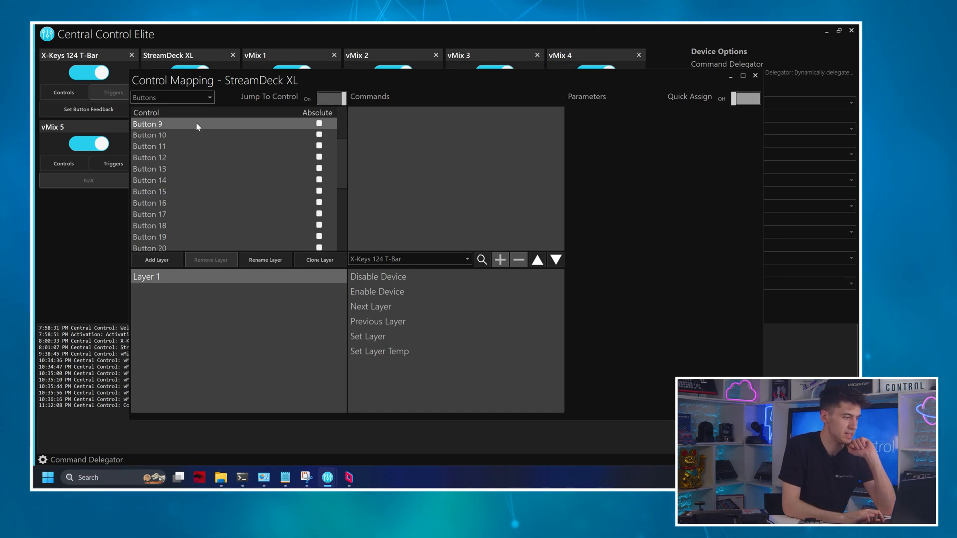
scroll(down, 3)
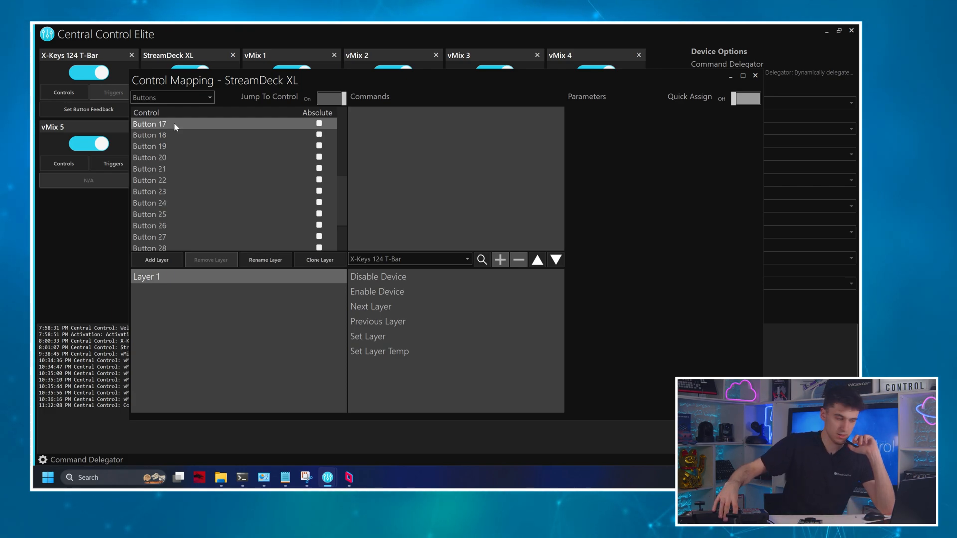
scroll(up, 3)
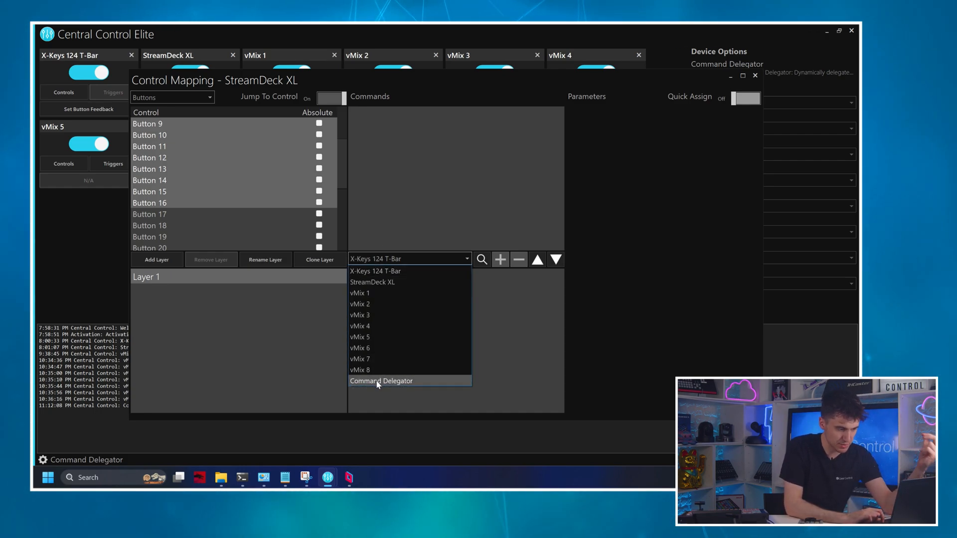
click(381, 381)
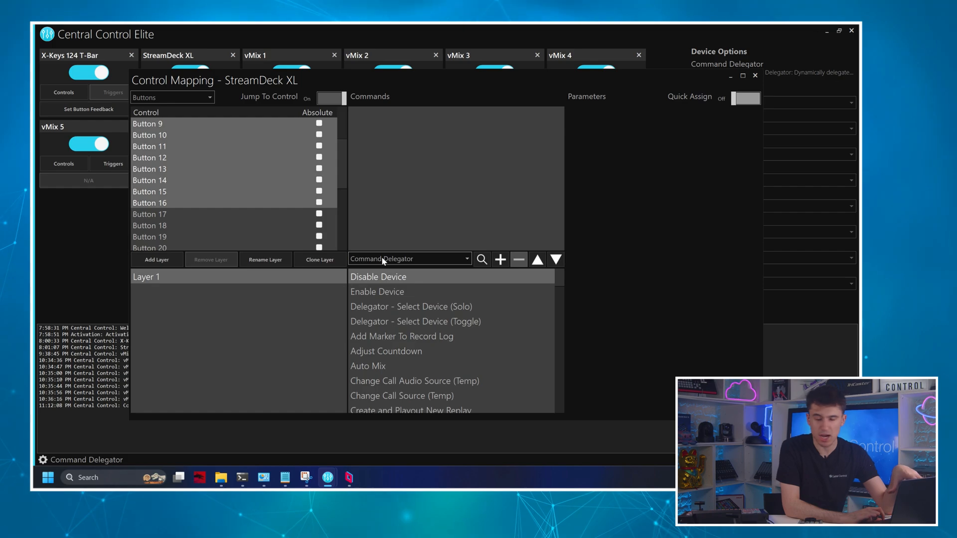
mouse_move(412, 312)
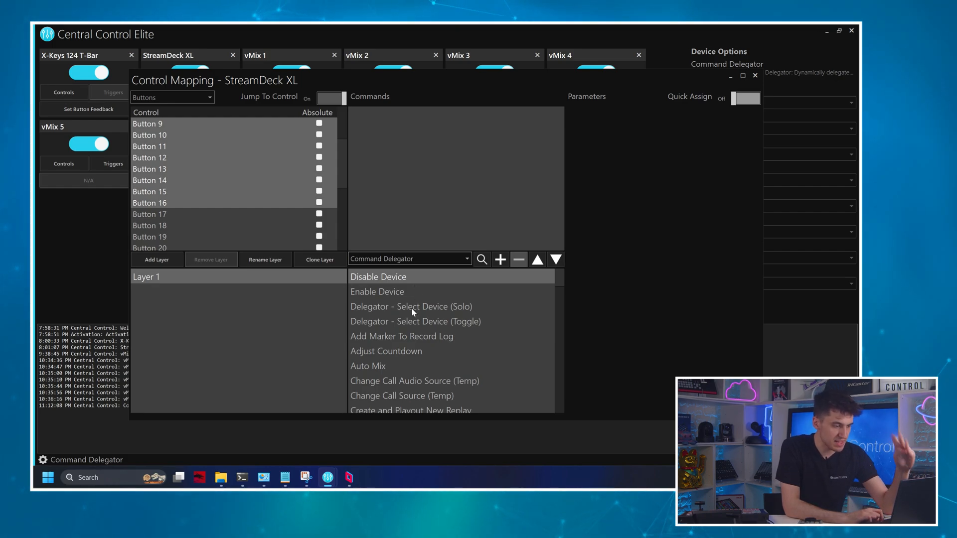
click(411, 306)
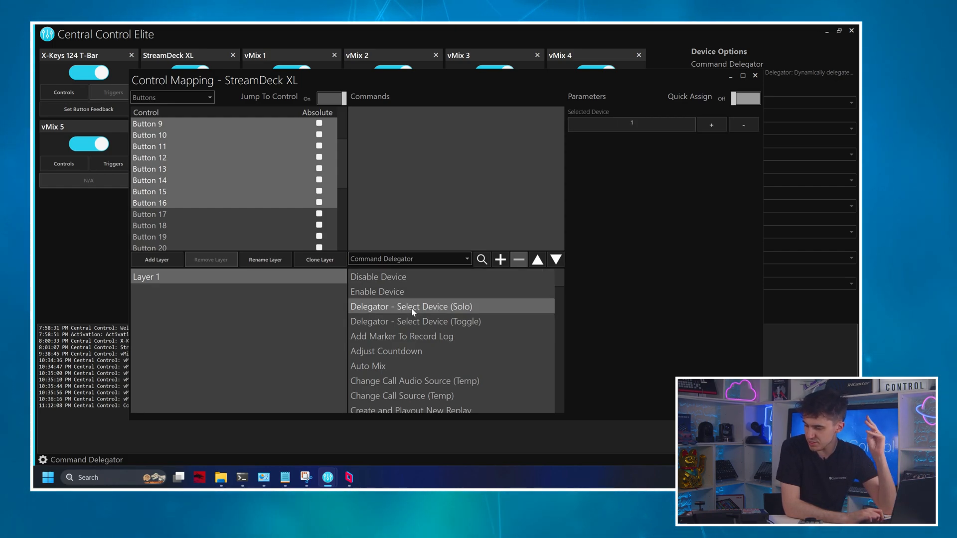
mouse_move(427, 326)
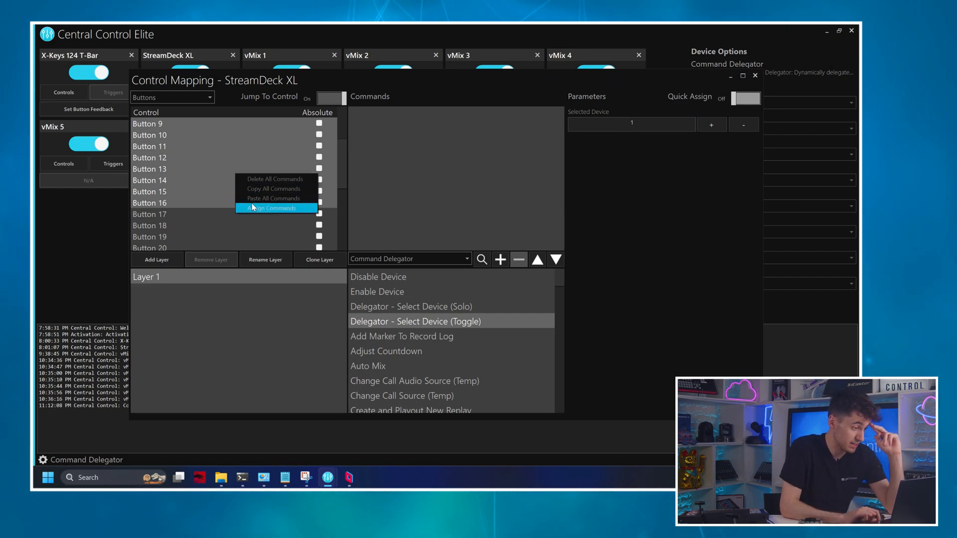
Assign toggle selection to Buttons 9–16 and solo selection to Buttons 17–24, then close.
click(275, 208)
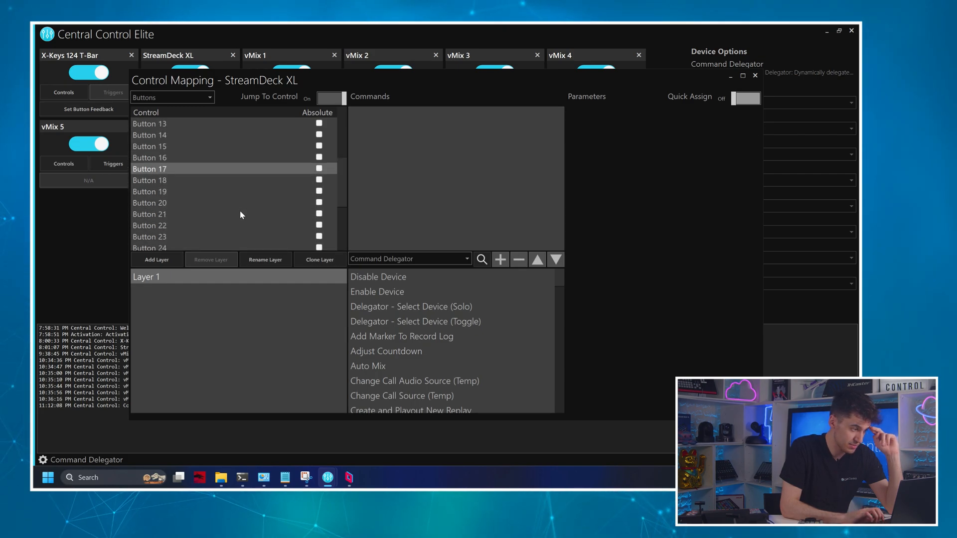
scroll(down, 3)
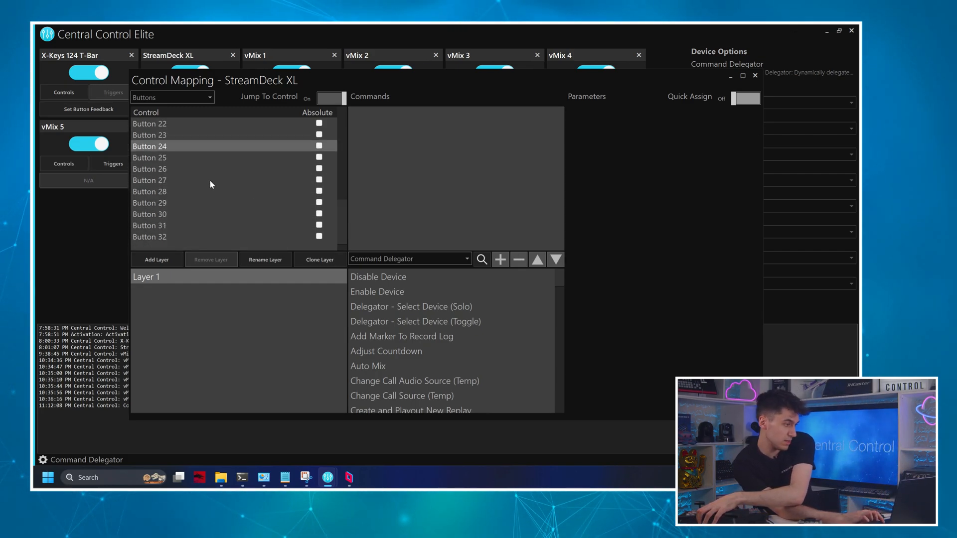
scroll(up, 3)
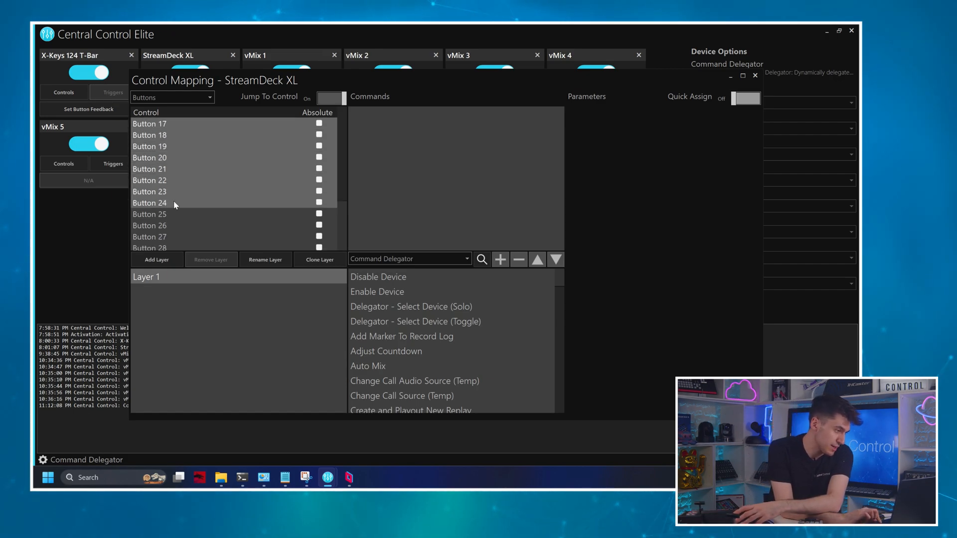
mouse_move(439, 315)
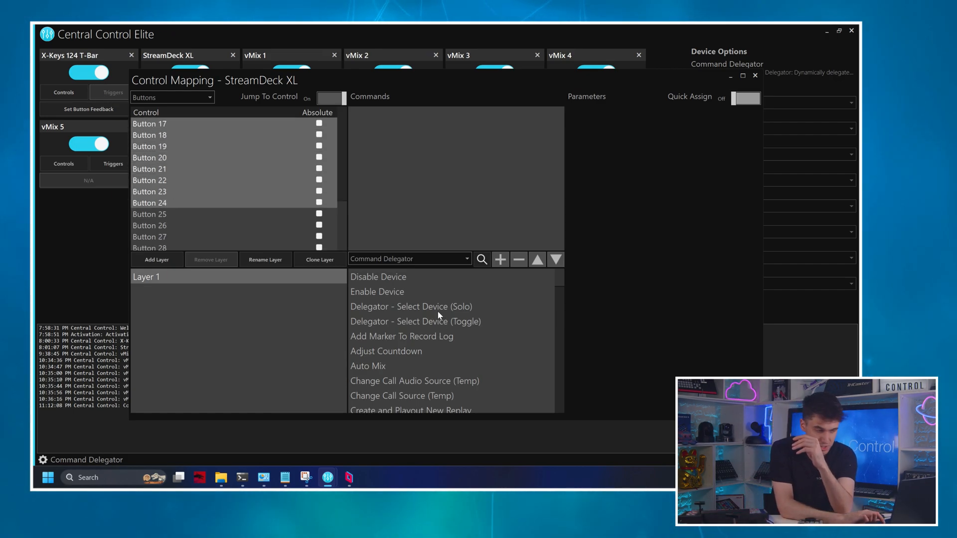
click(412, 306)
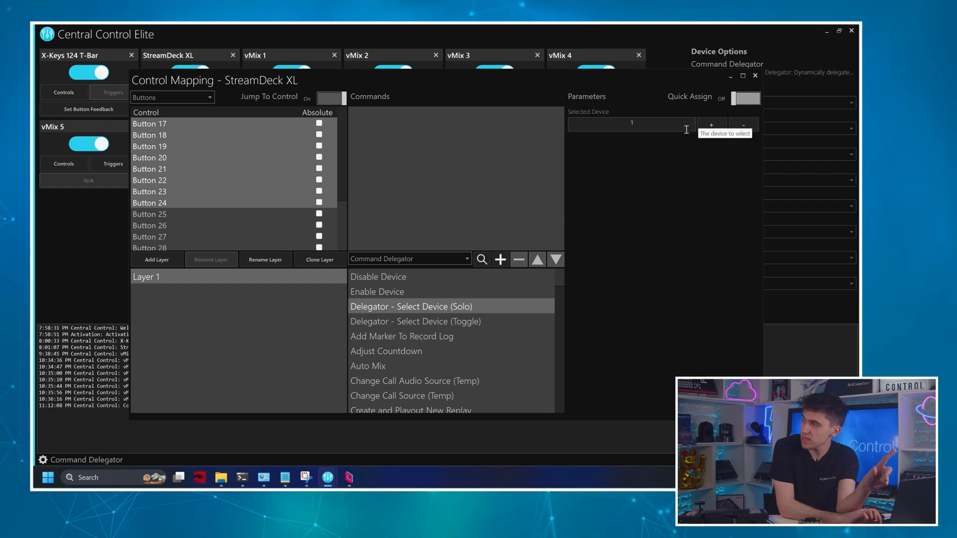
mouse_move(276, 206)
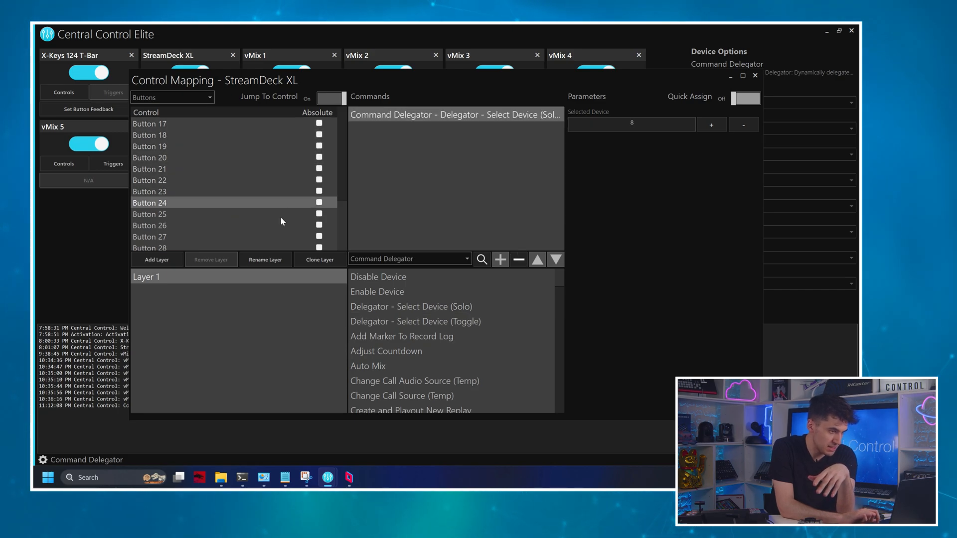
click(755, 75)
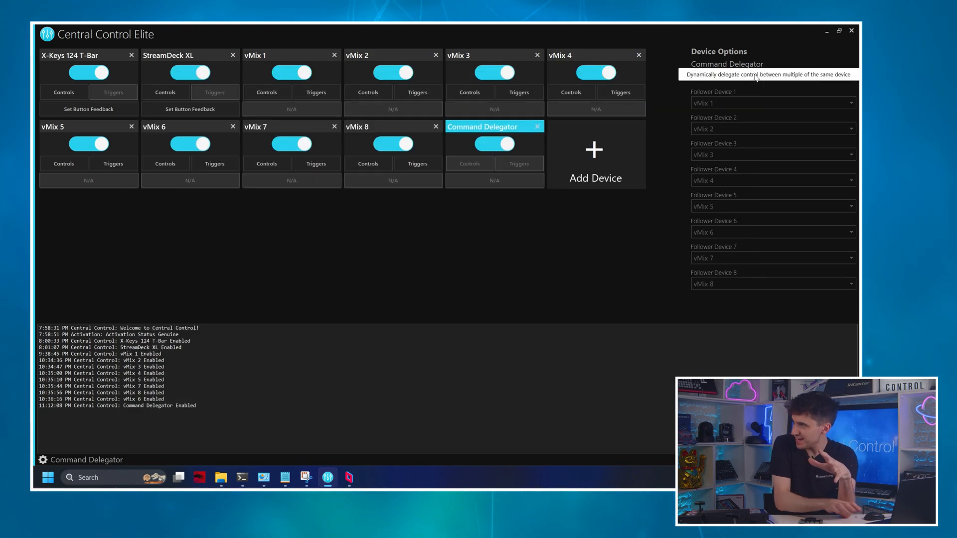